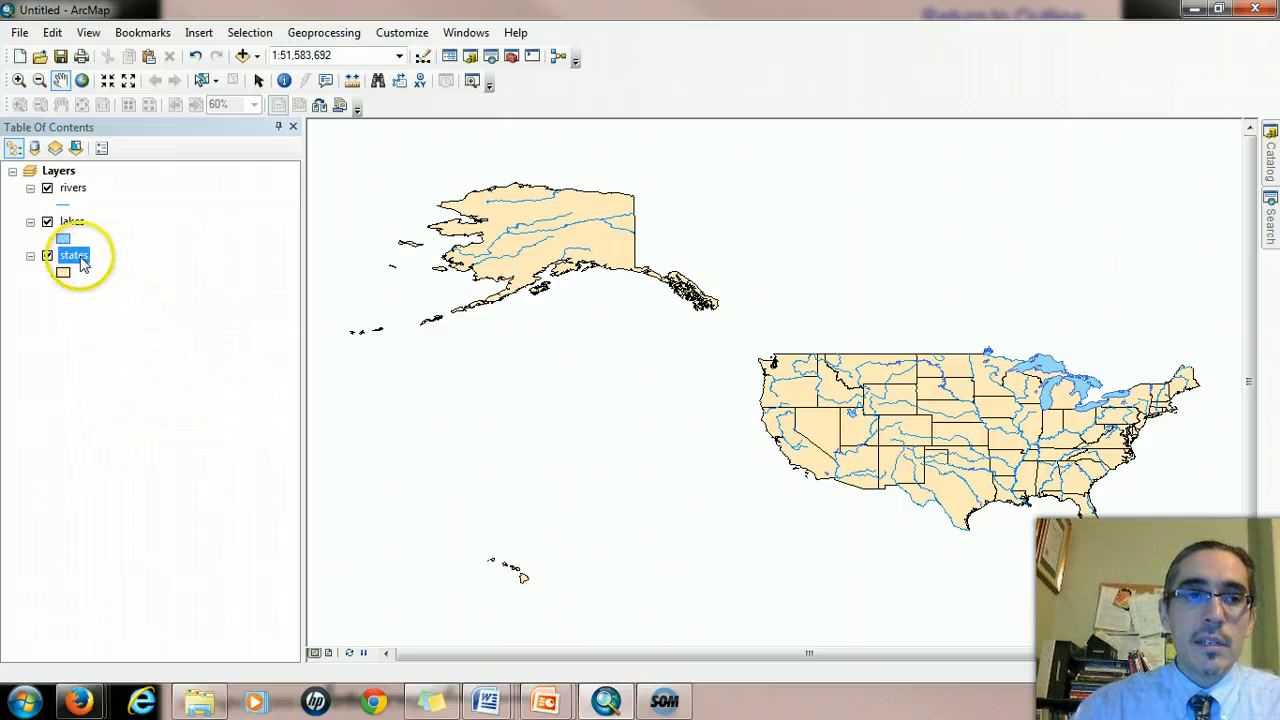
# Open the attribute table of the states layer from the Table Of Contents
pyautogui.rightClick(72, 256)
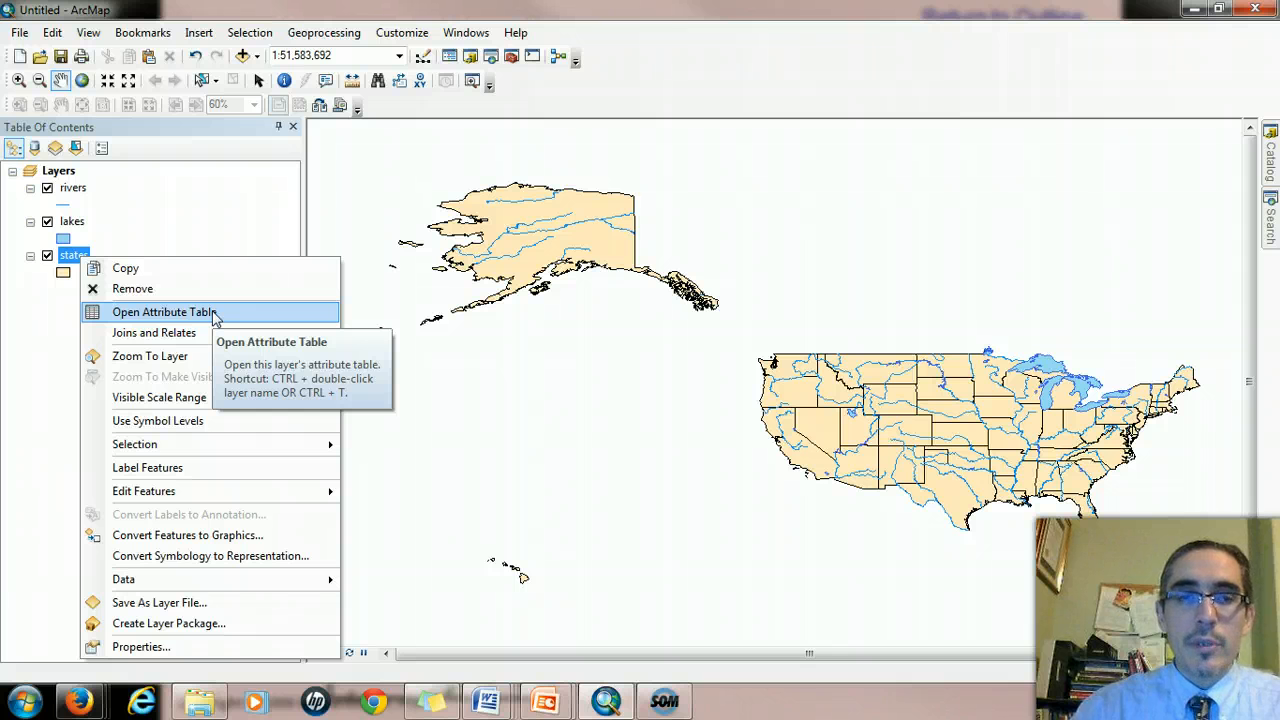
pyautogui.click(164, 312)
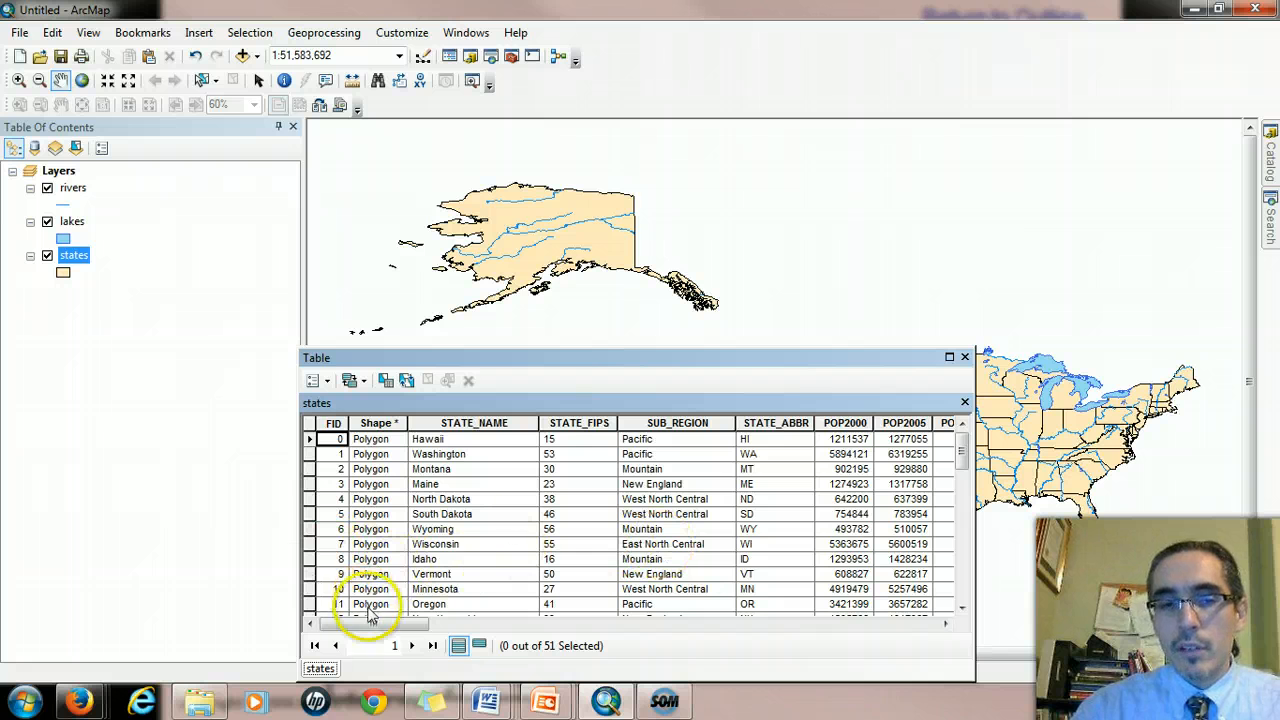
pyautogui.click(376, 624)
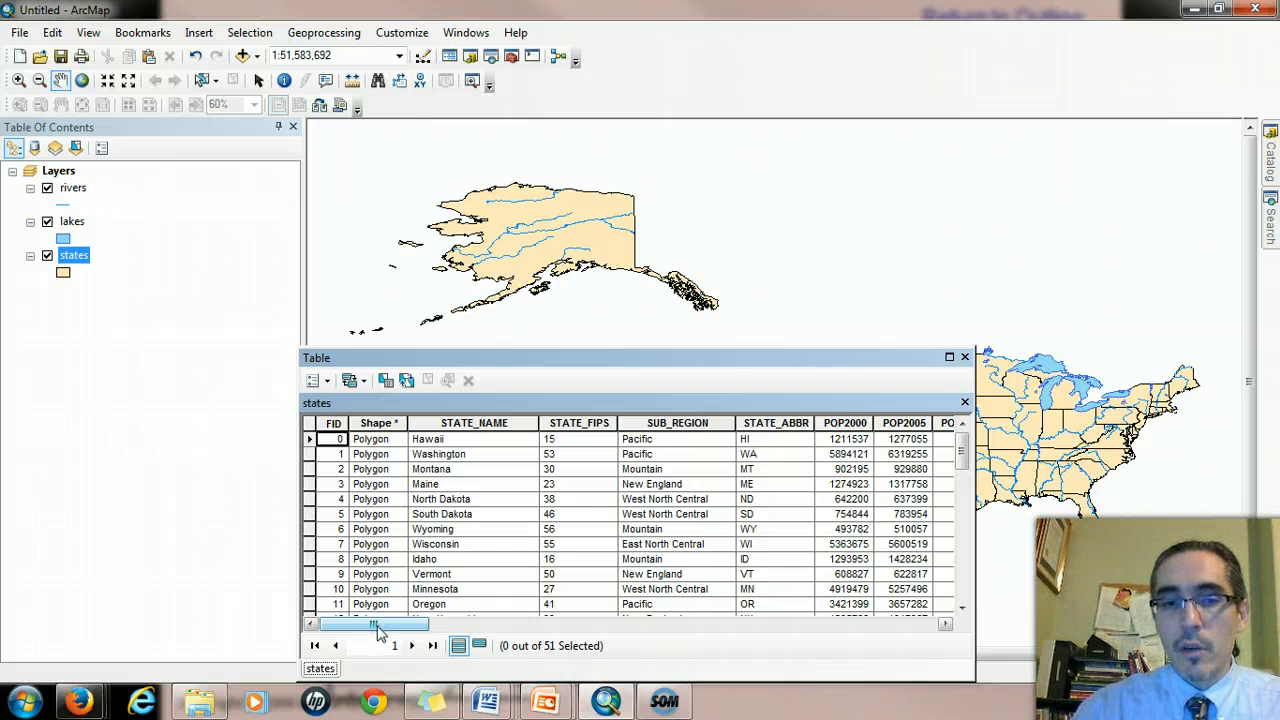
pyautogui.moveTo(380, 624); pyautogui.dragTo(388, 624)
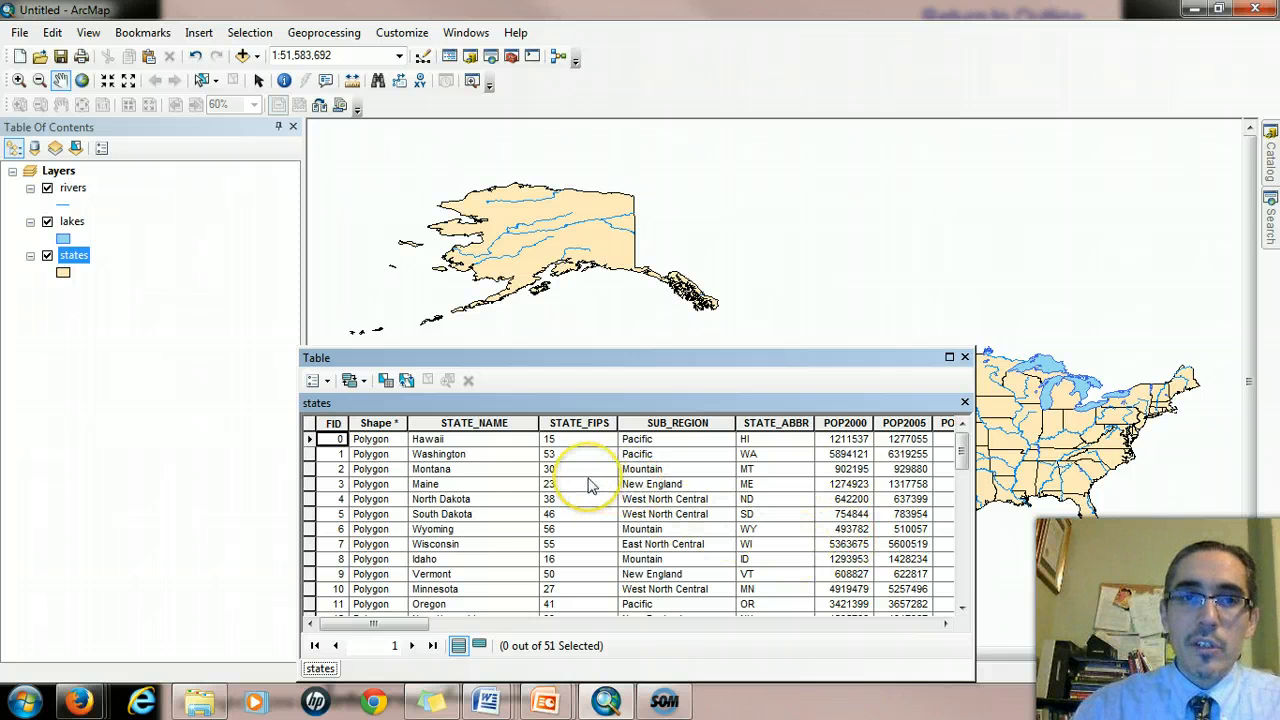
pyautogui.moveTo(484, 460)
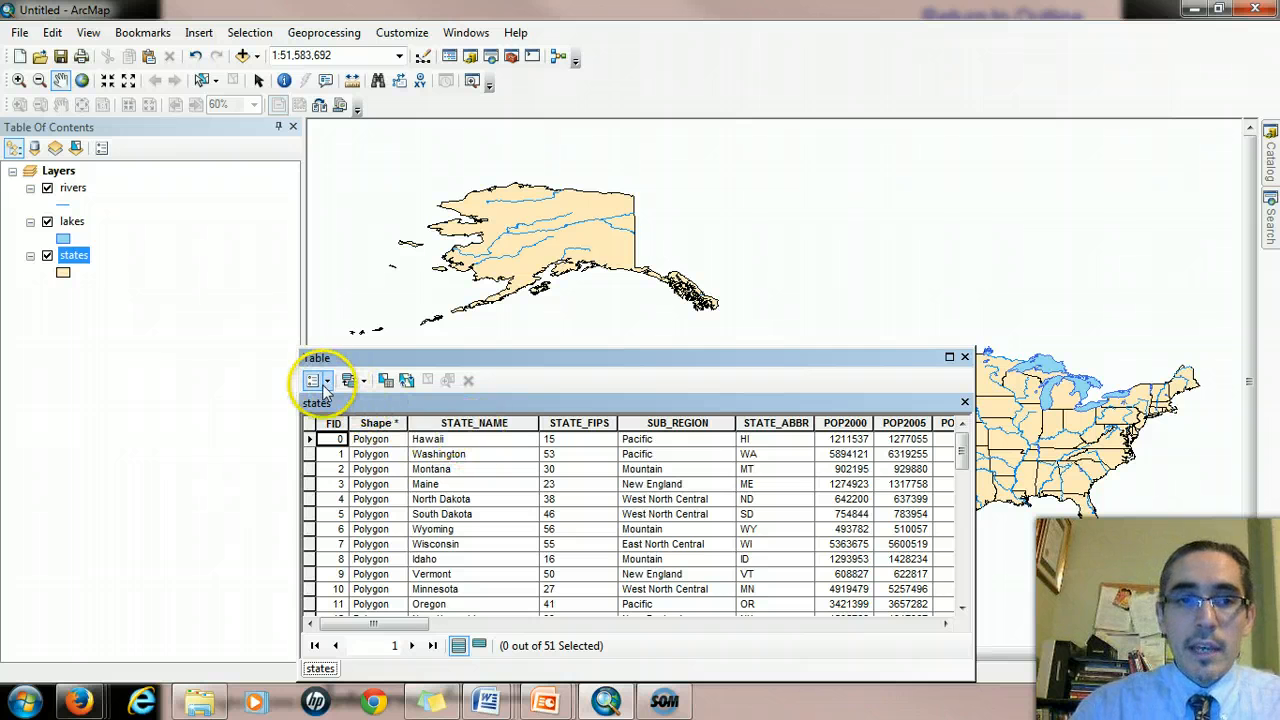
pyautogui.moveTo(316, 380)
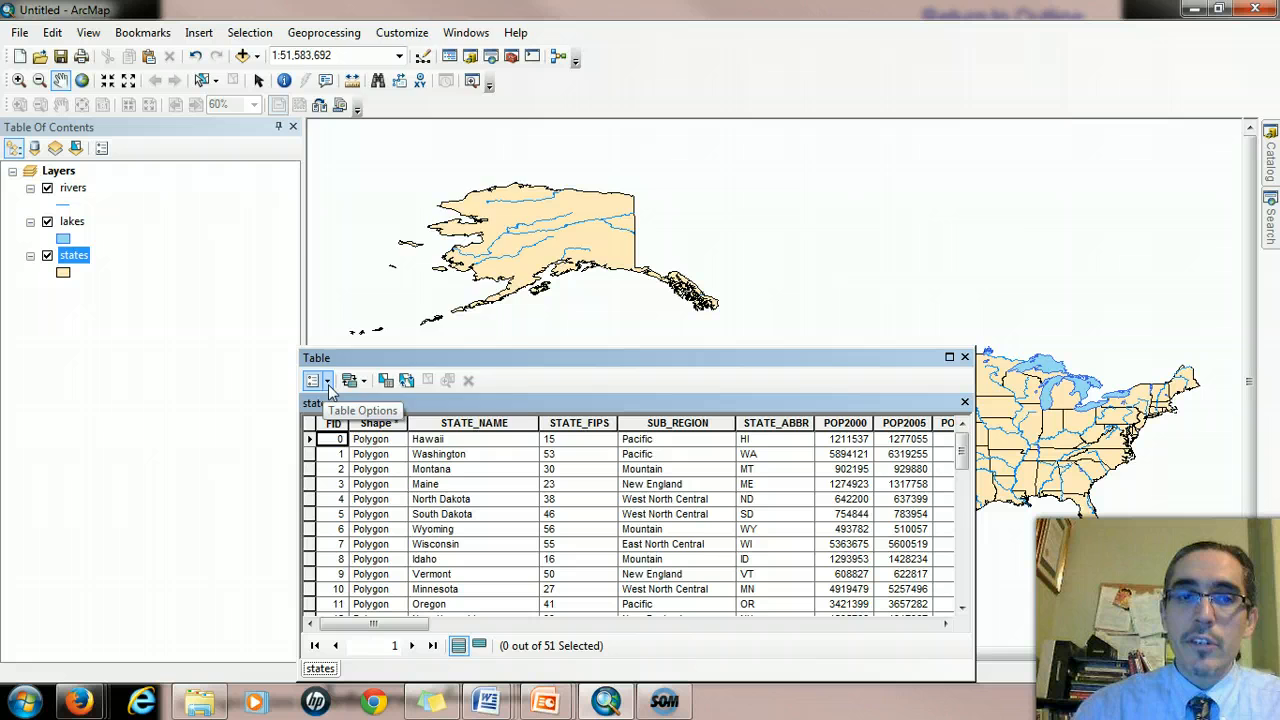
# Open the map's Selection menu after checking the Table Options menu
pyautogui.click(318, 380)
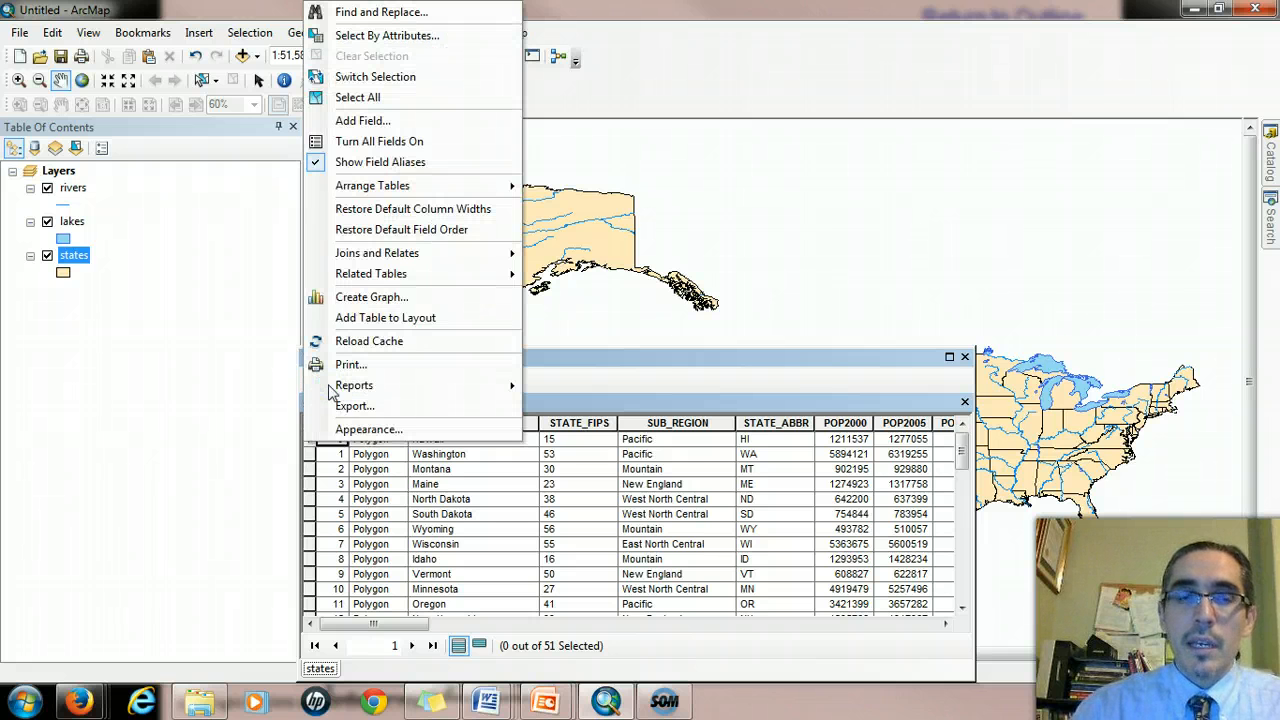
pyautogui.moveTo(388, 36)
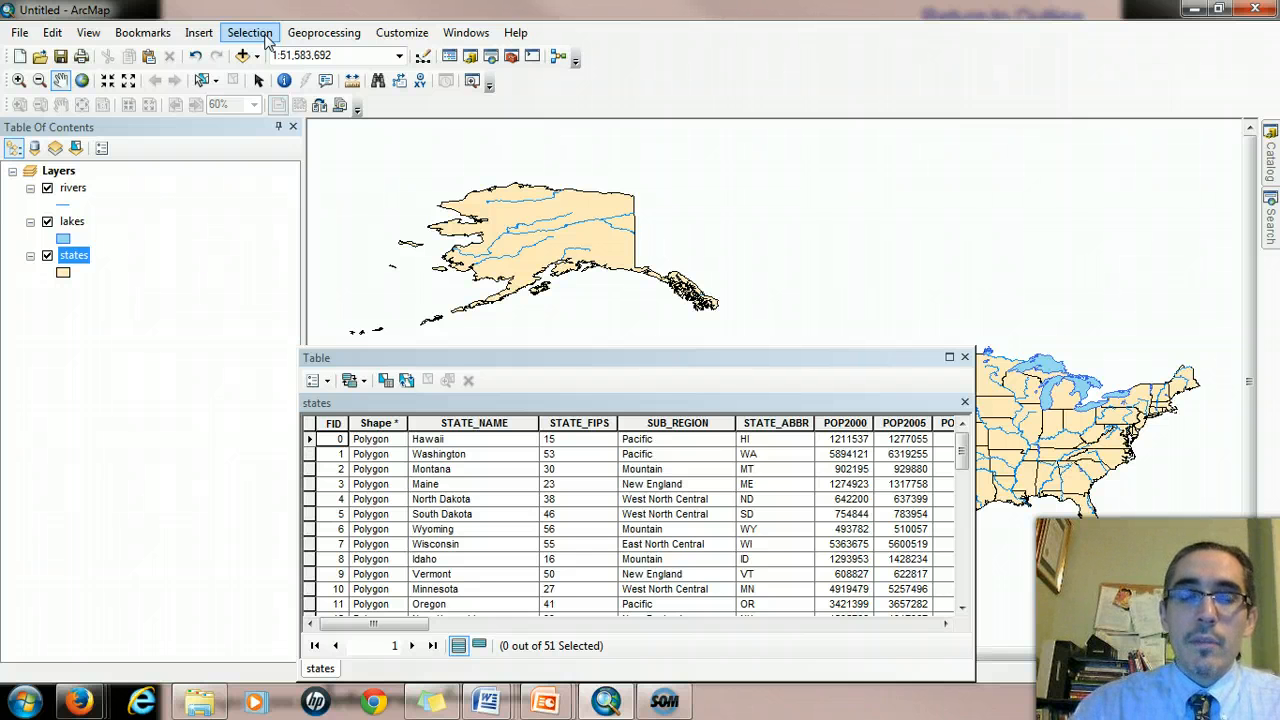
pyautogui.click(248, 32)
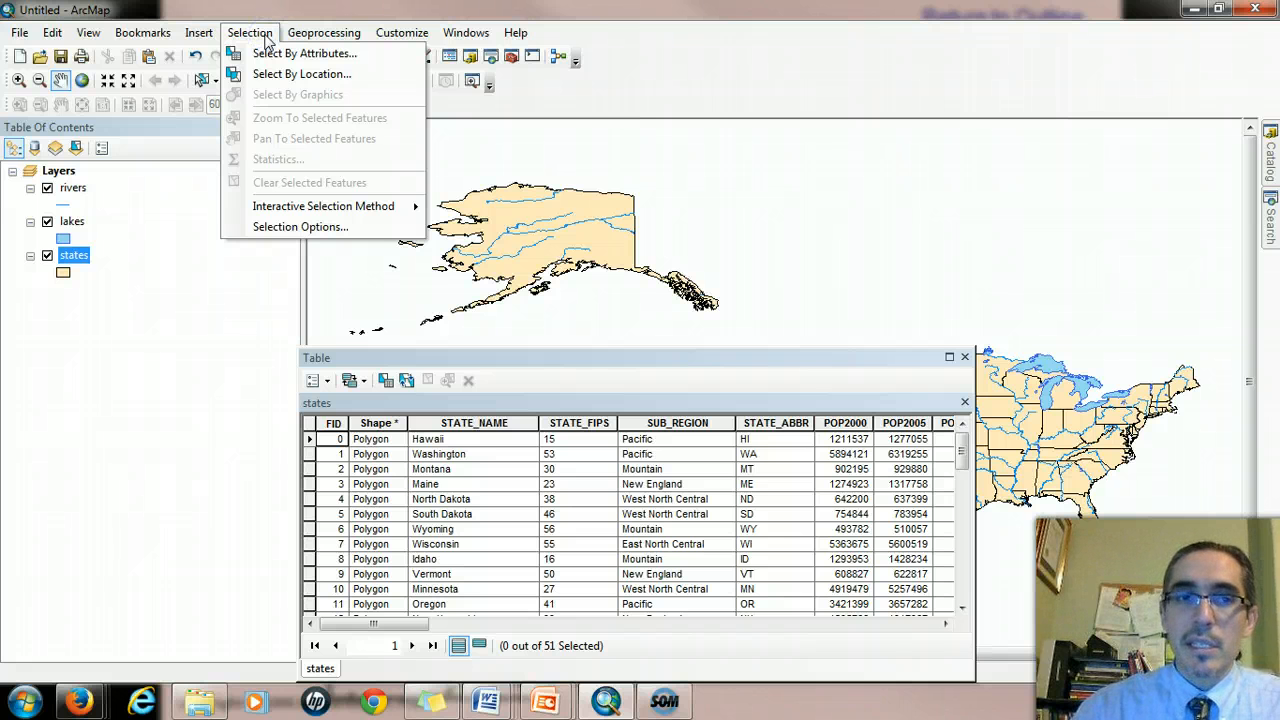
pyautogui.moveTo(324, 56)
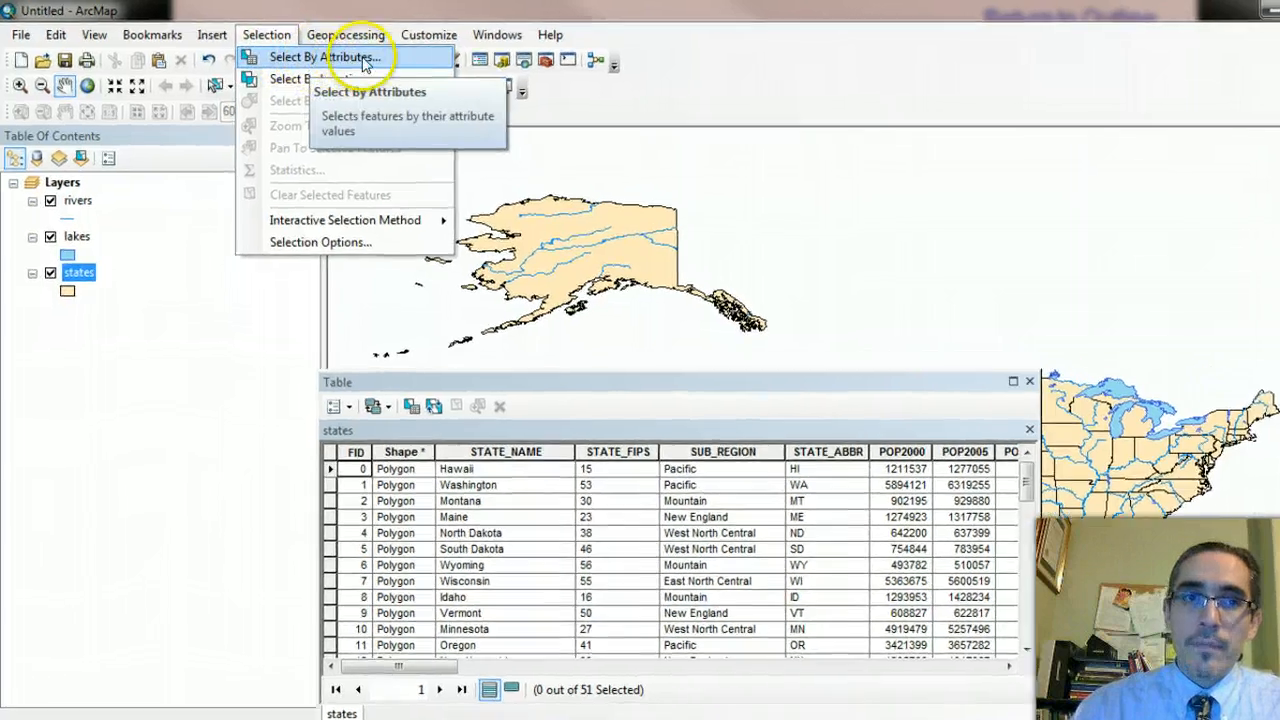
# Start Select By Attributes on the states layer and put the SUB_REGION field in the expression
pyautogui.click(324, 56)
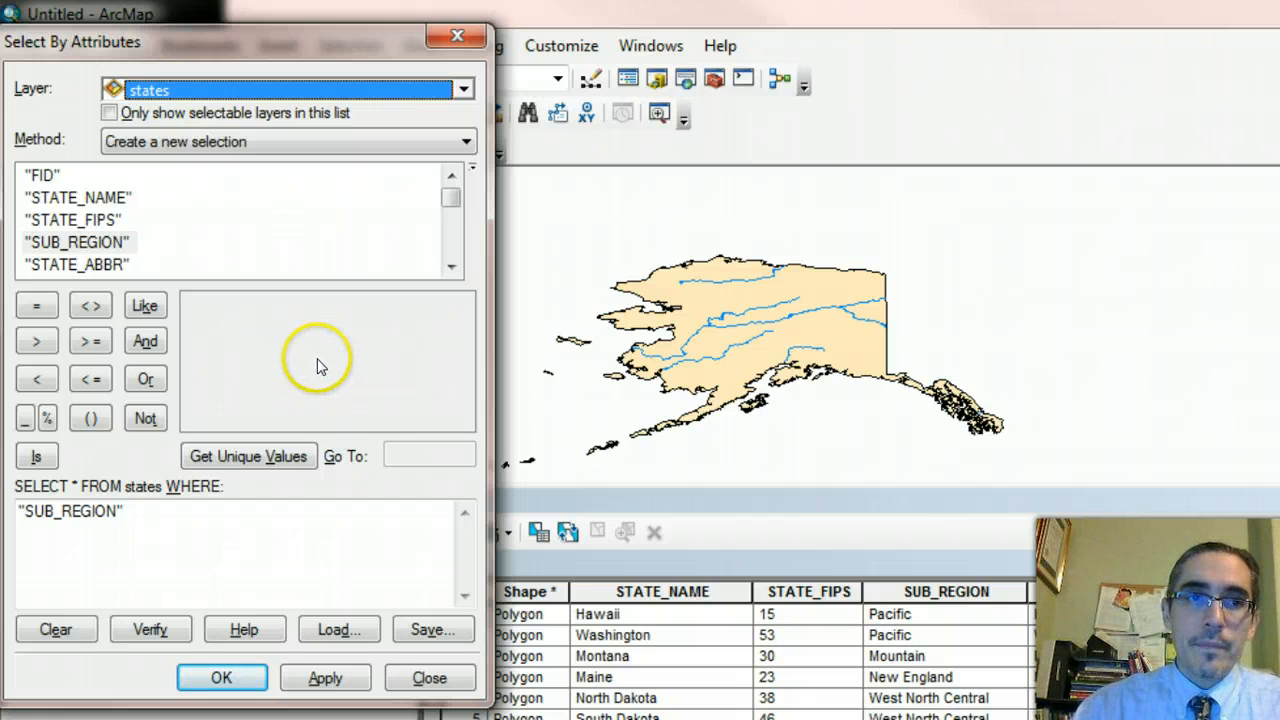
pyautogui.moveTo(464, 90)
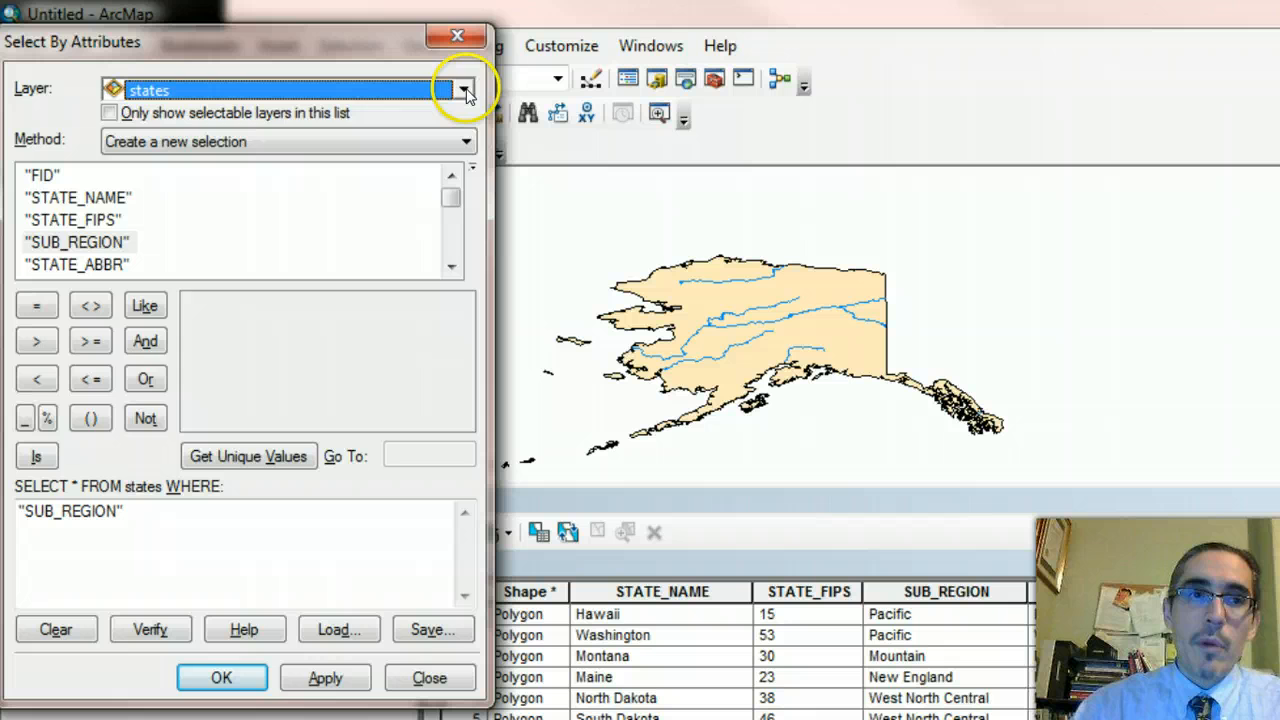
pyautogui.click(464, 90)
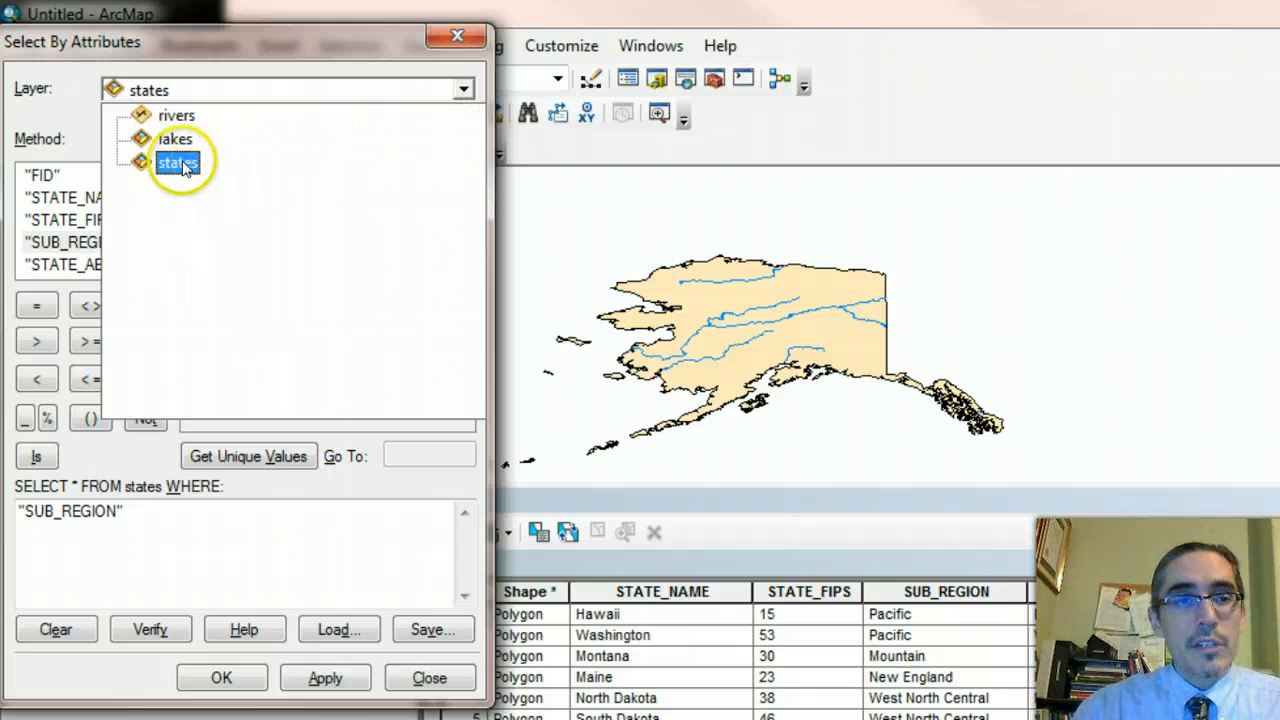
pyautogui.click(178, 162)
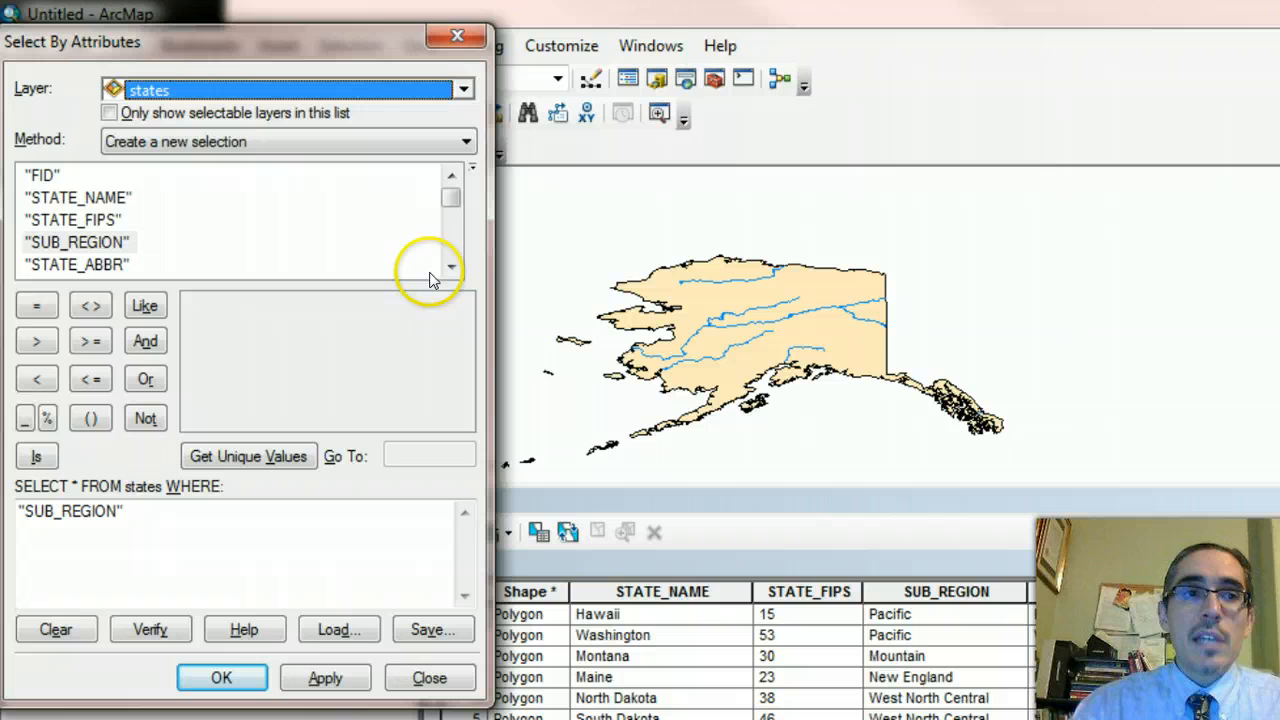
pyautogui.moveTo(148, 204)
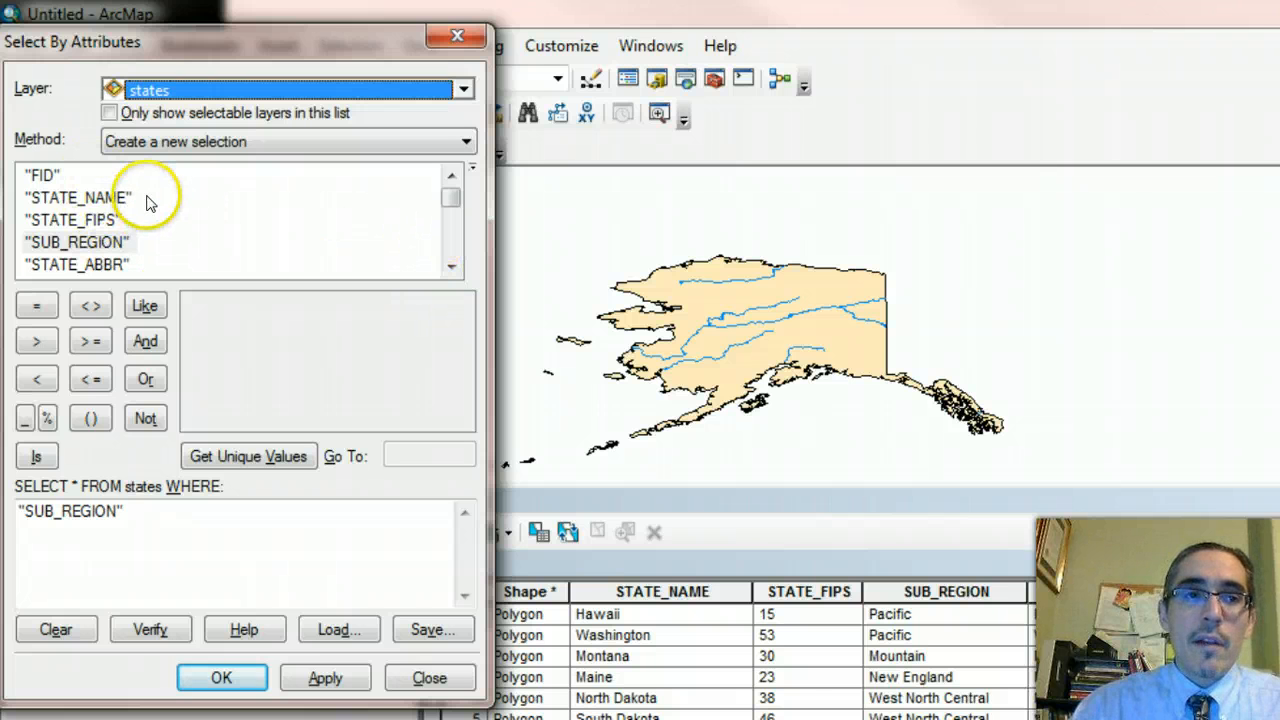
pyautogui.click(78, 198)
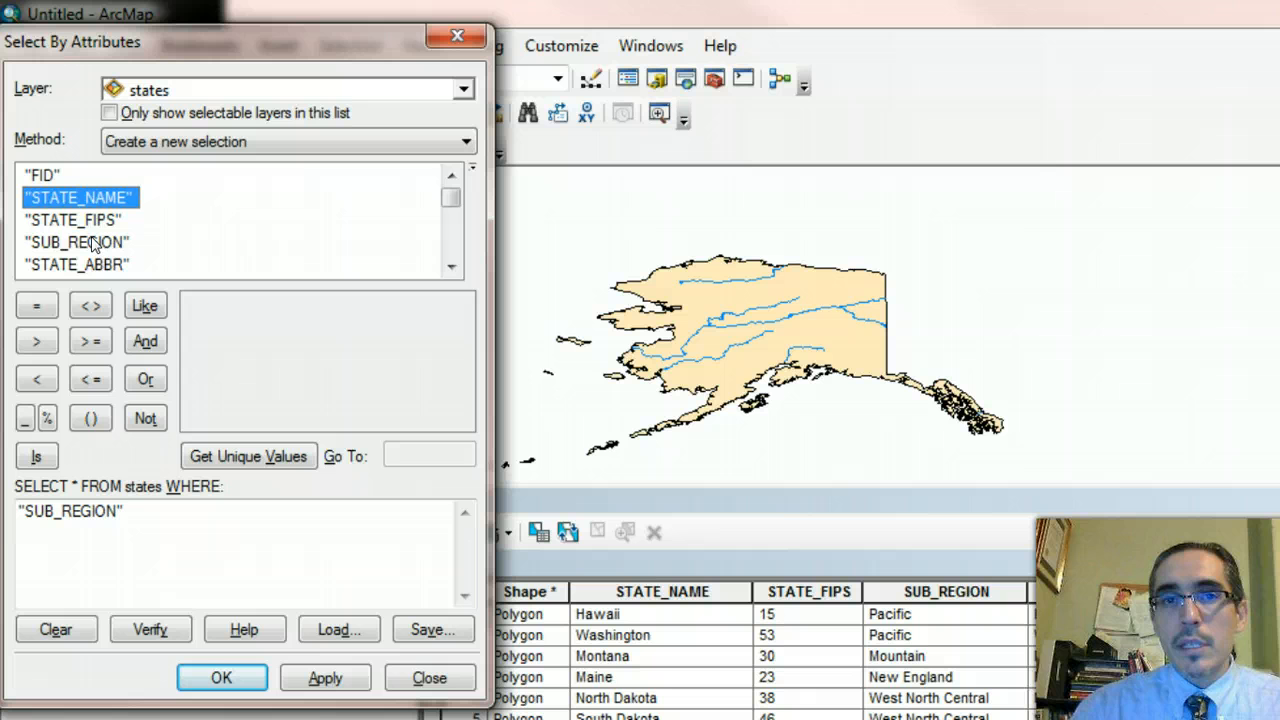
pyautogui.moveTo(344, 290)
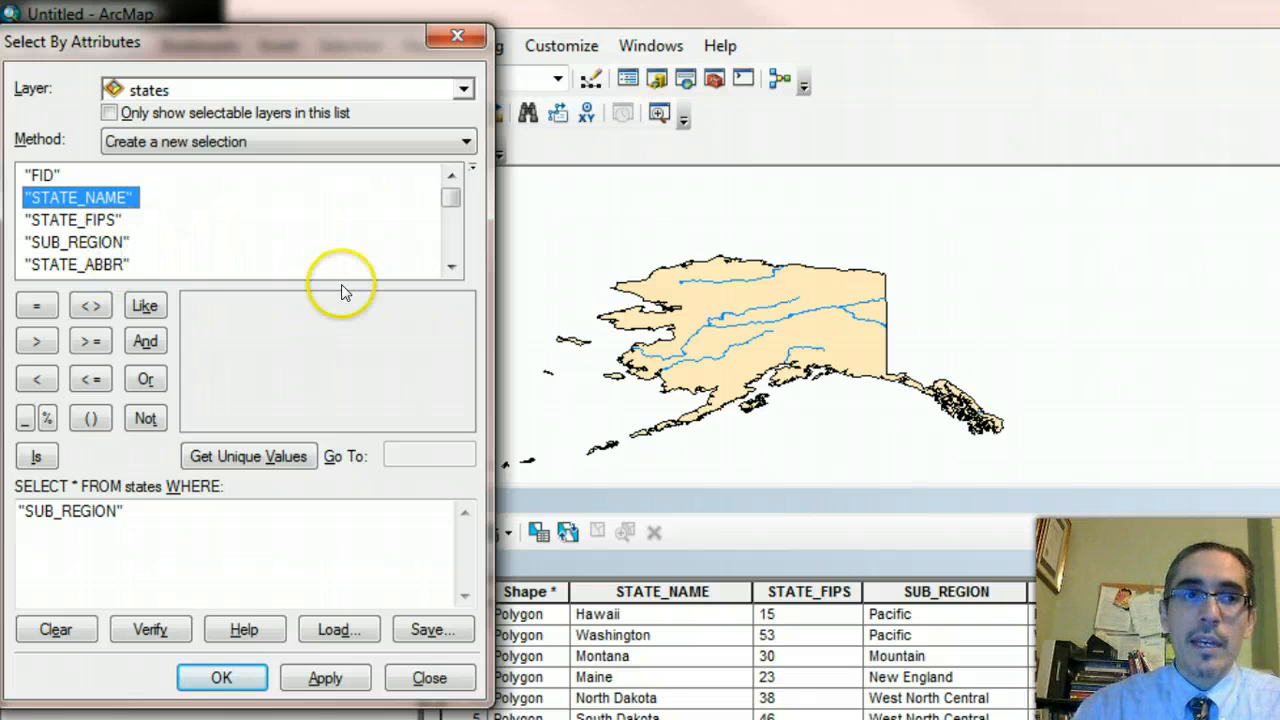
pyautogui.click(76, 242)
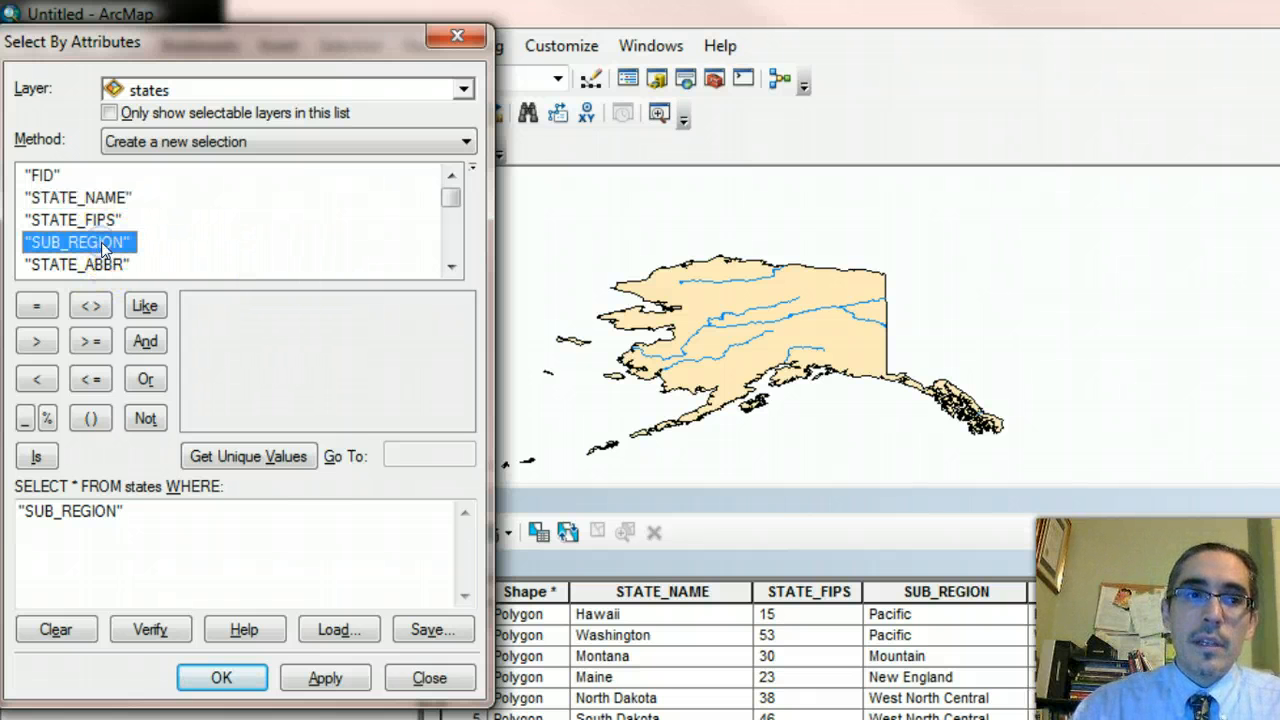
pyautogui.moveTo(804, 500)
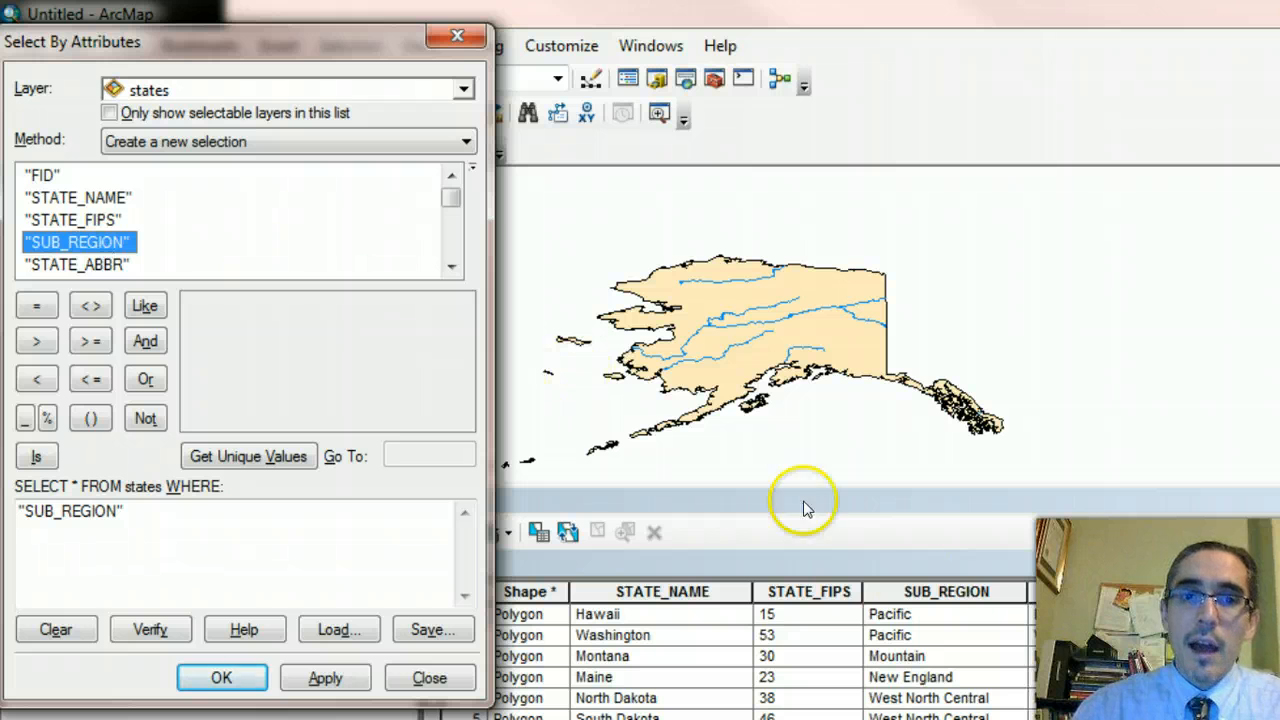
pyautogui.moveTo(428, 270)
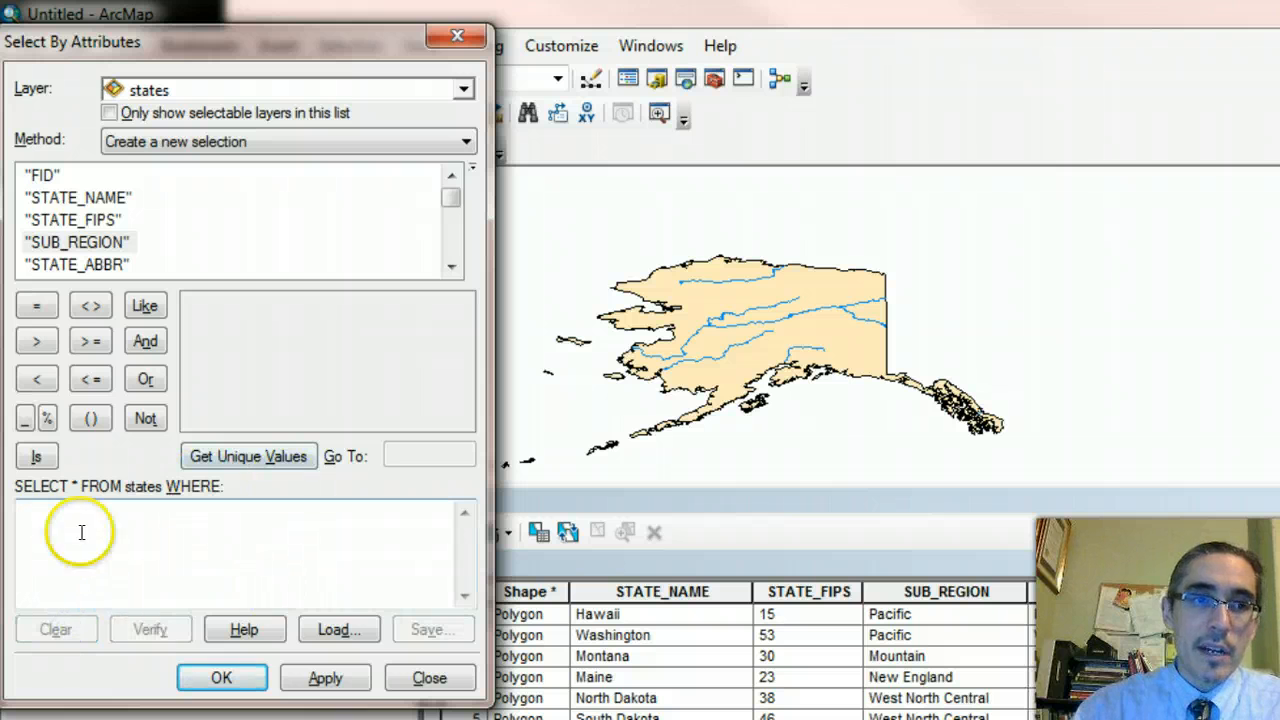
pyautogui.moveTo(216, 530)
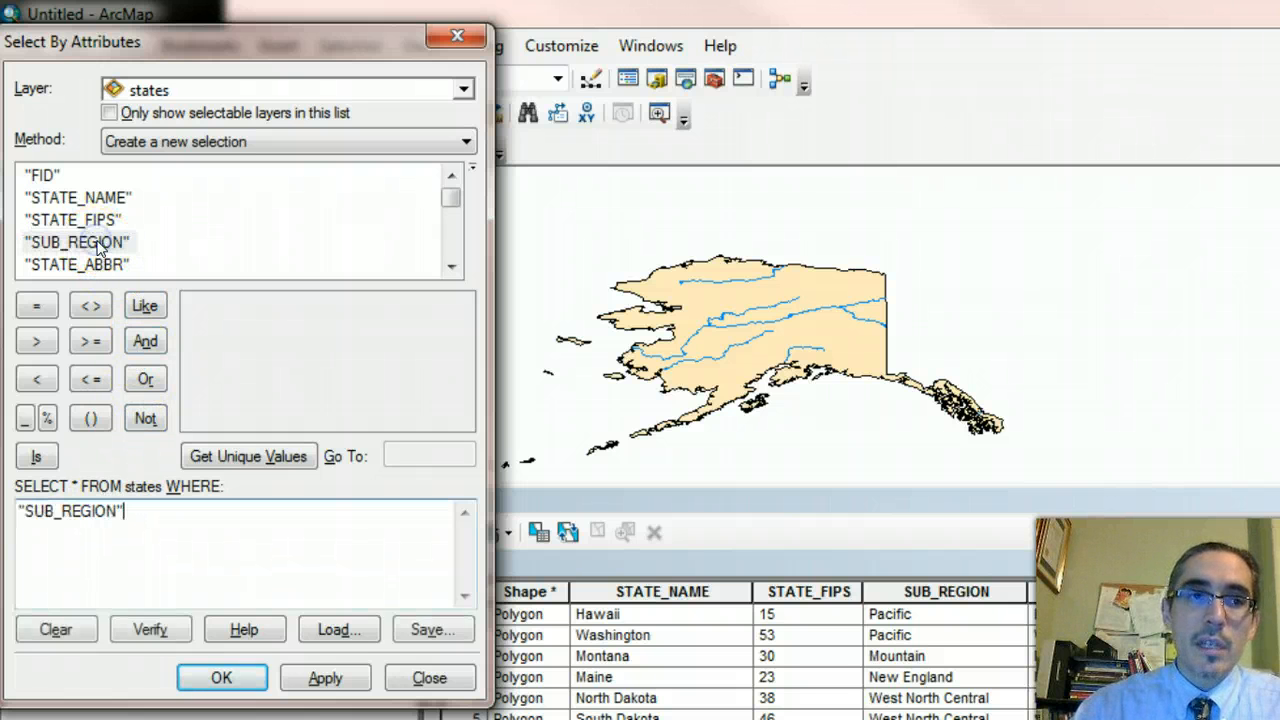
pyautogui.moveTo(156, 568)
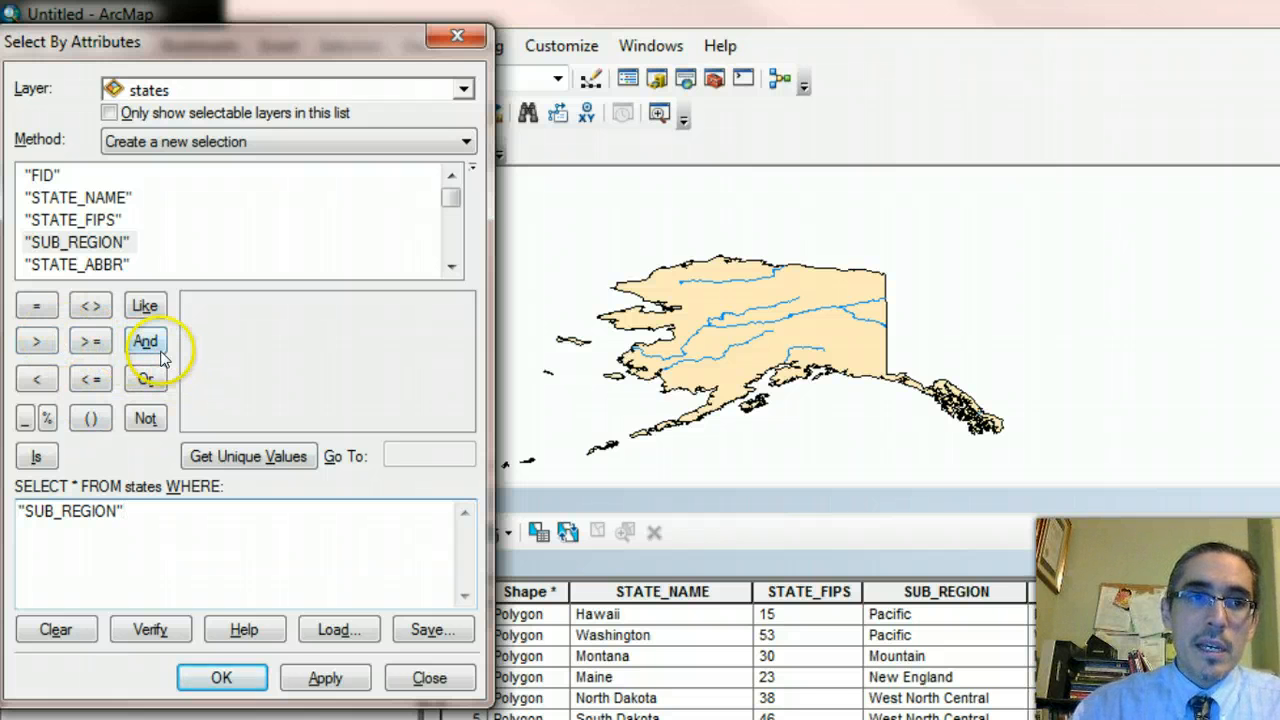
# List SUB_REGION's unique values and build the query "SUB_REGION" = 'New England'
pyautogui.click(36, 304)
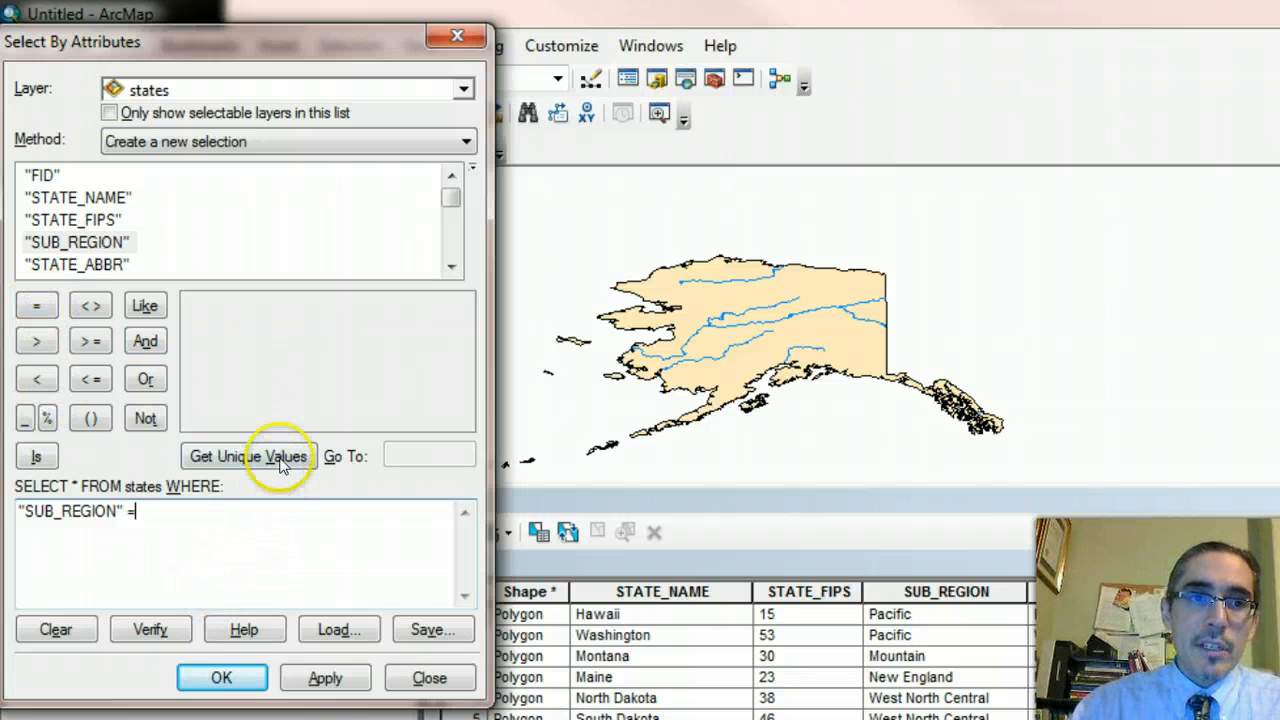
pyautogui.click(248, 456)
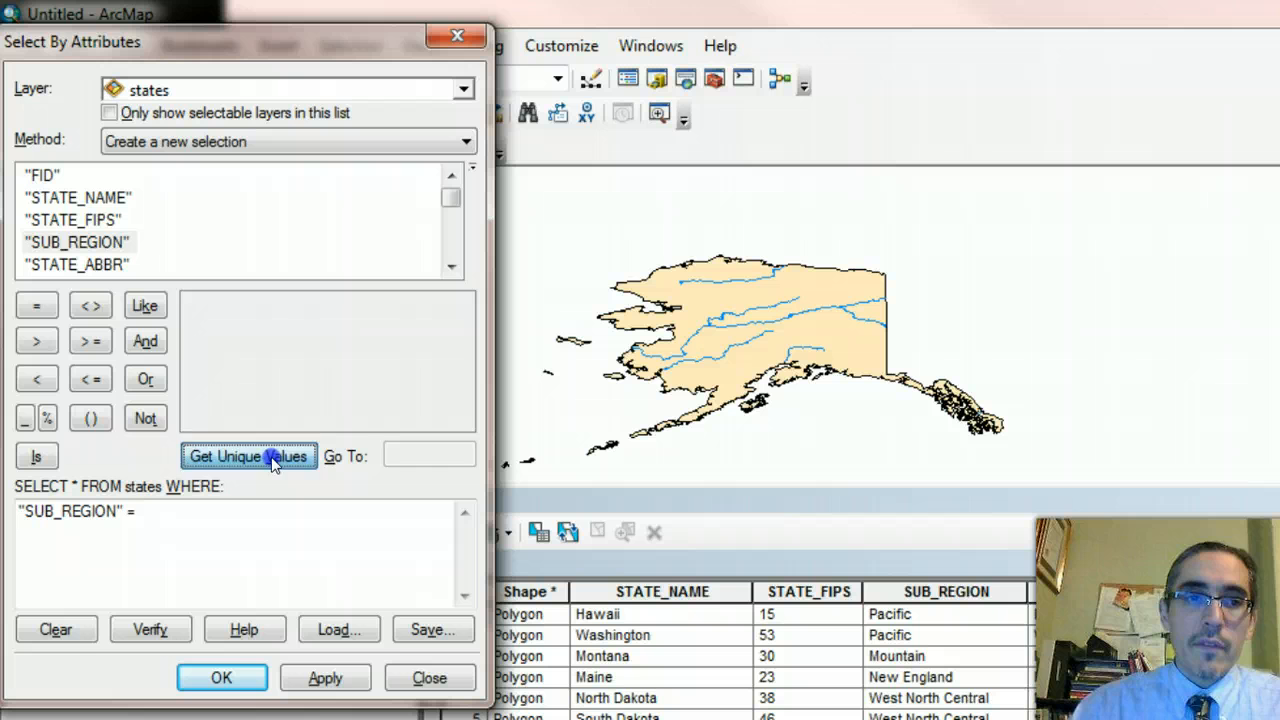
pyautogui.click(248, 456)
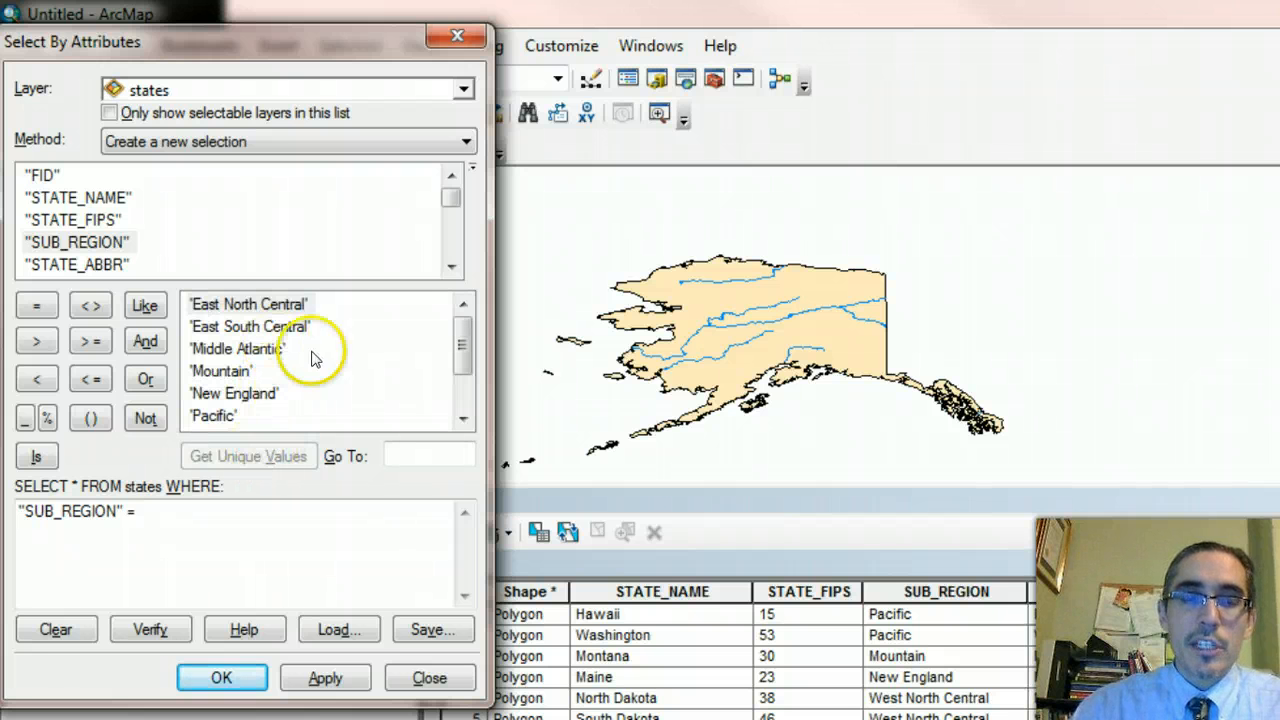
pyautogui.moveTo(404, 350)
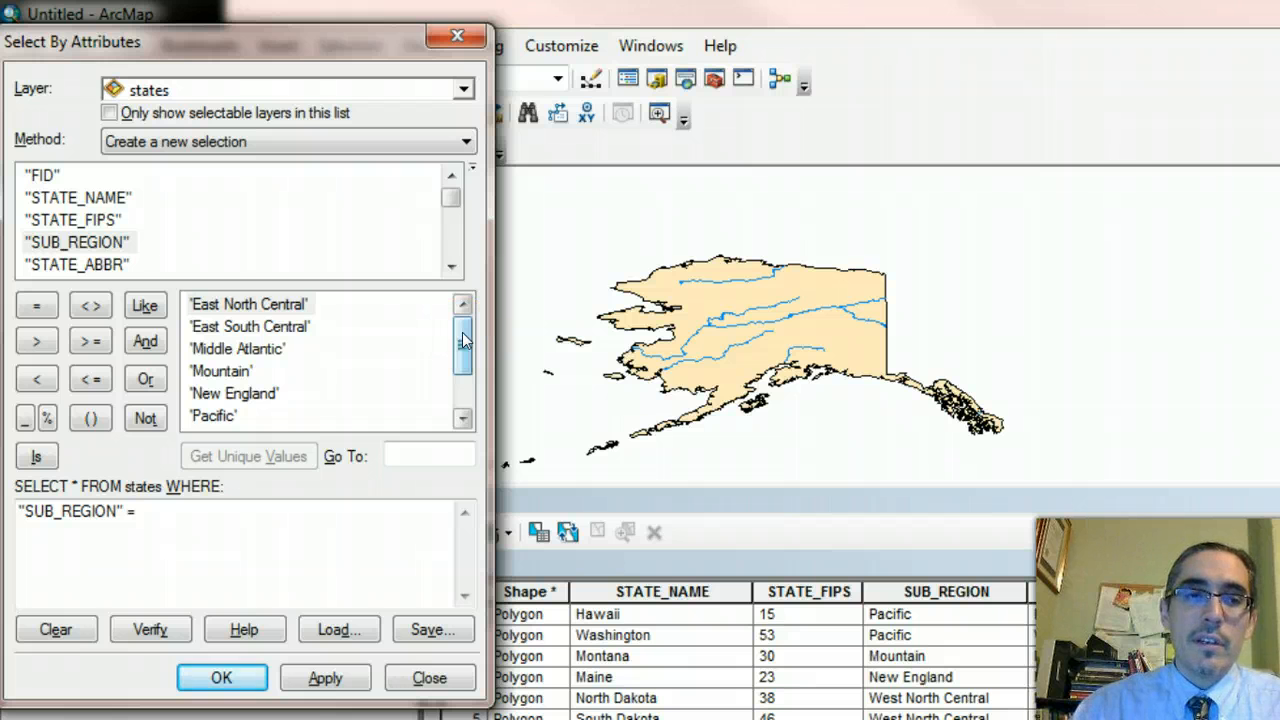
pyautogui.click(234, 392)
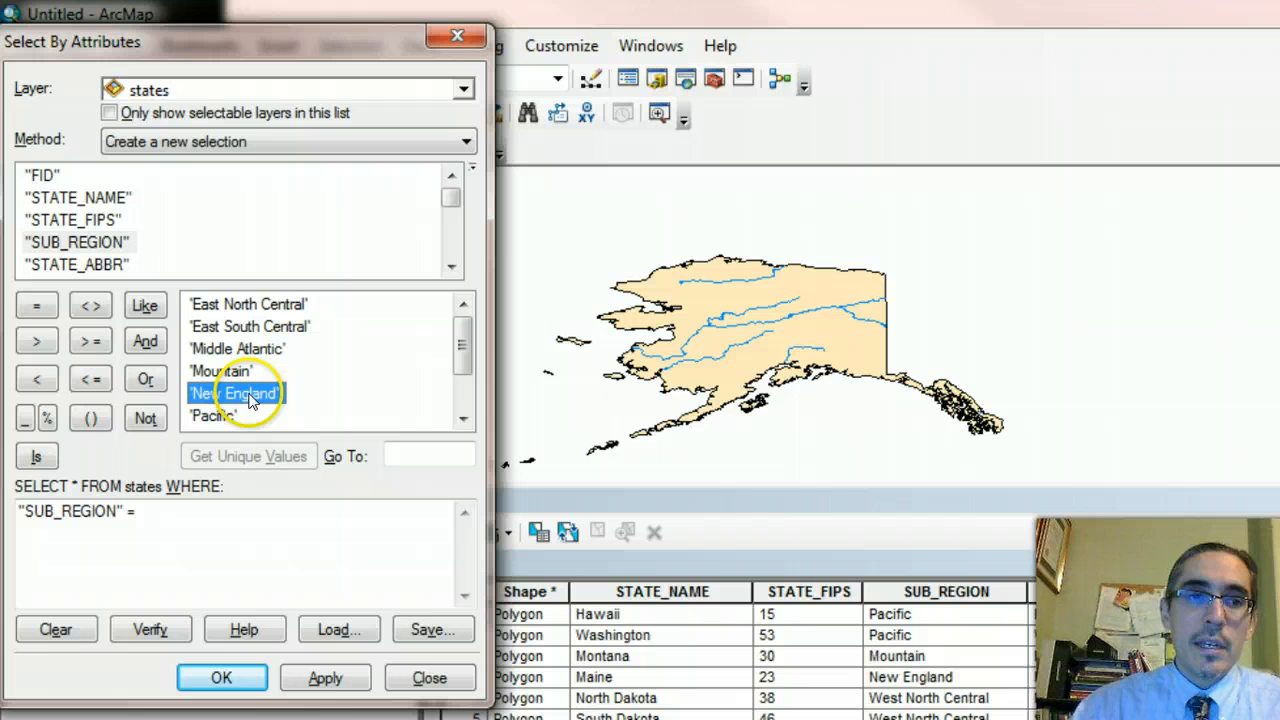
pyautogui.doubleClick(234, 392)
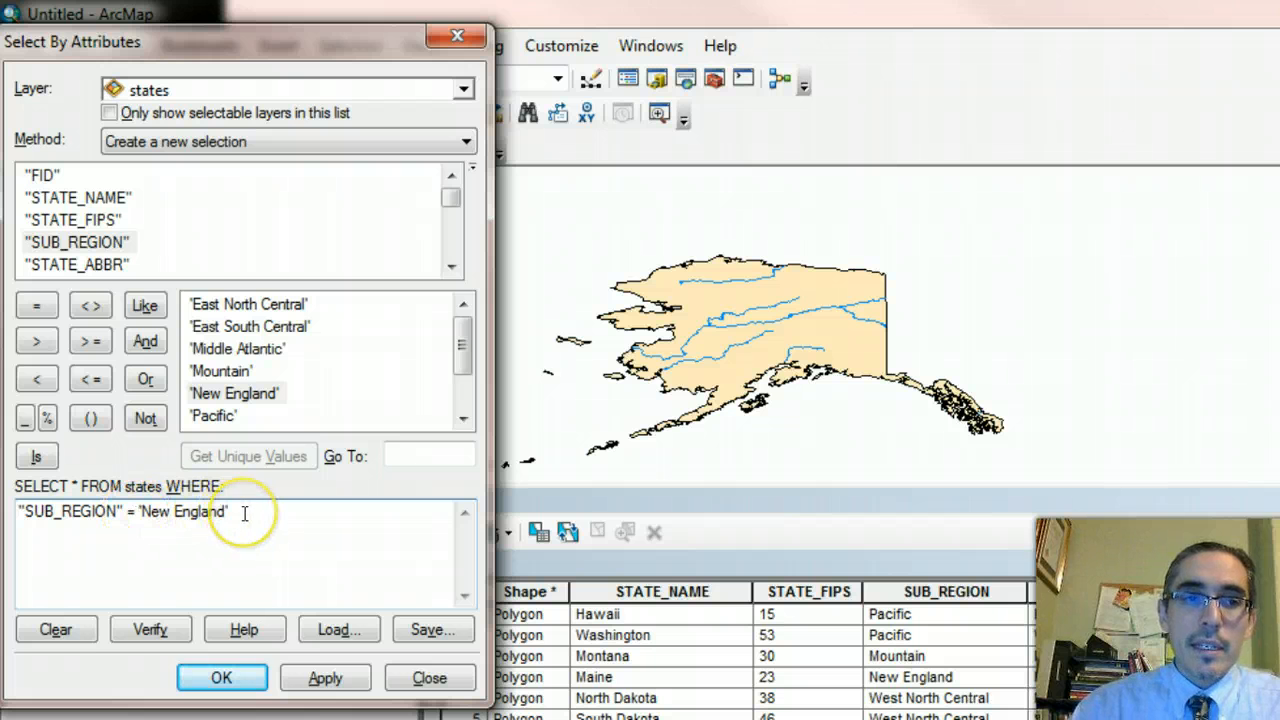
pyautogui.moveTo(244, 512)
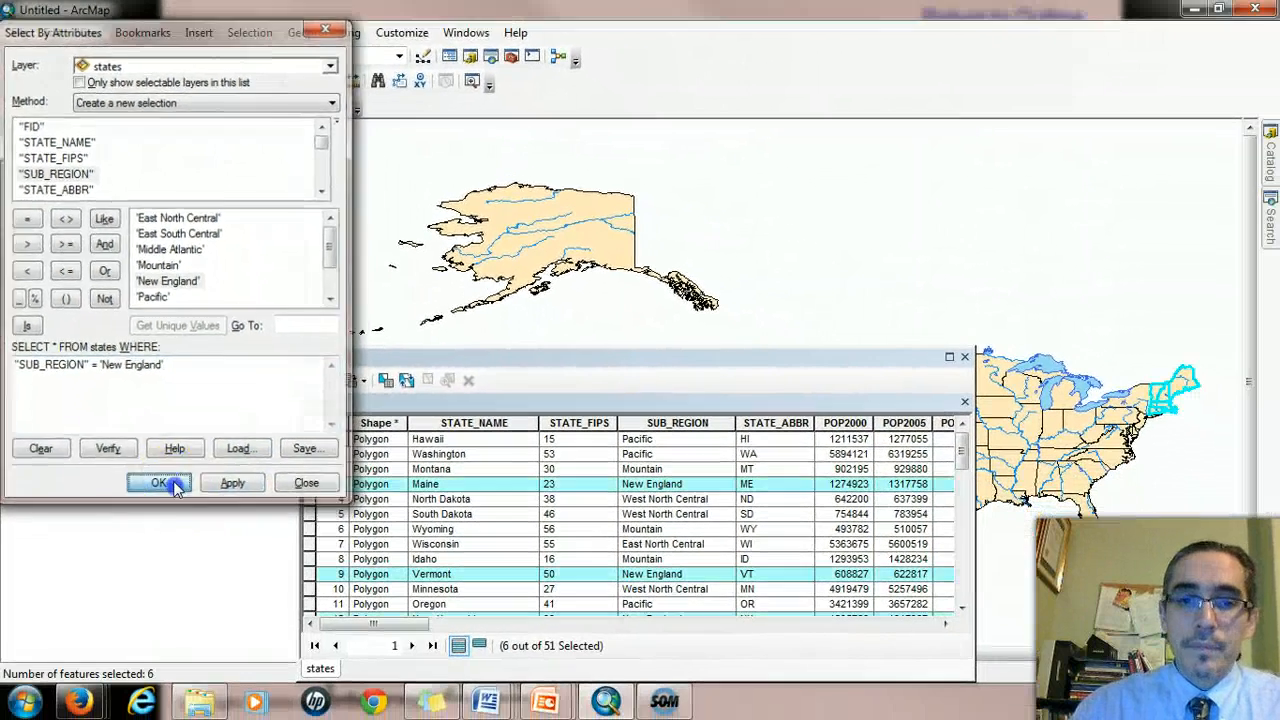
# Run the New England query and close the dialog, leaving 6 of 51 states selected
pyautogui.click(160, 482)
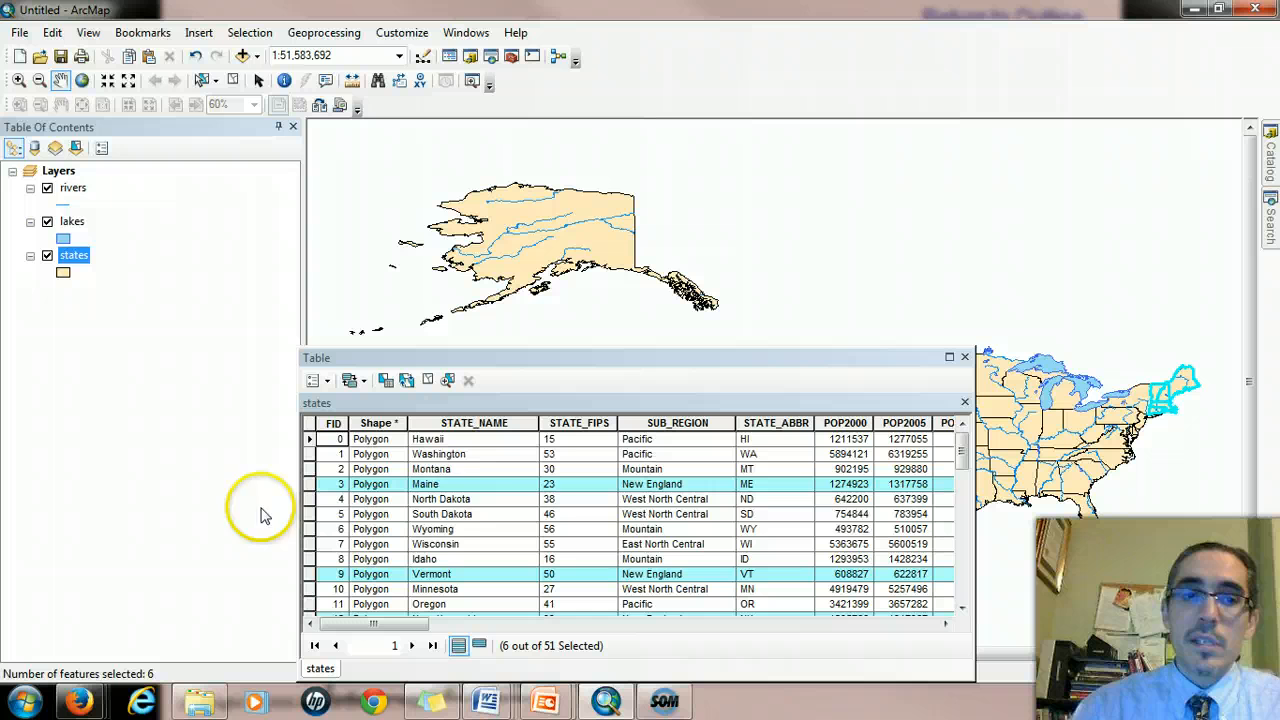
pyautogui.moveTo(724, 488)
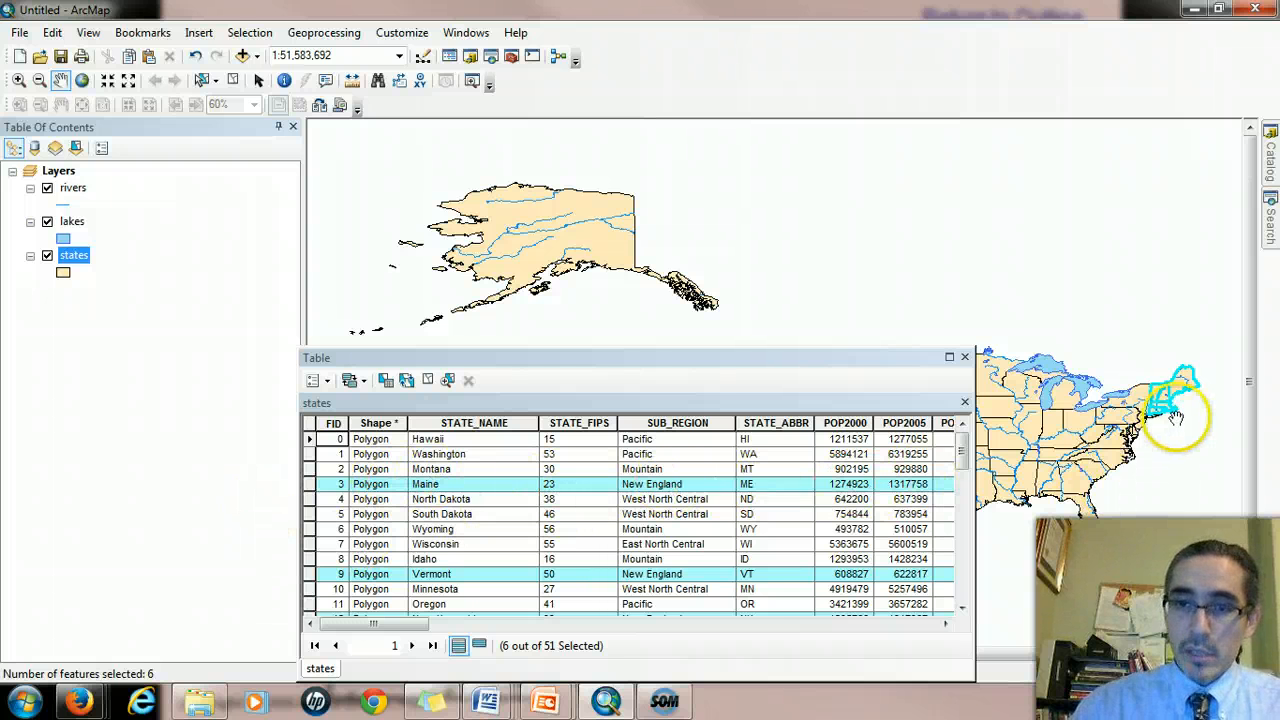
pyautogui.moveTo(1160, 410)
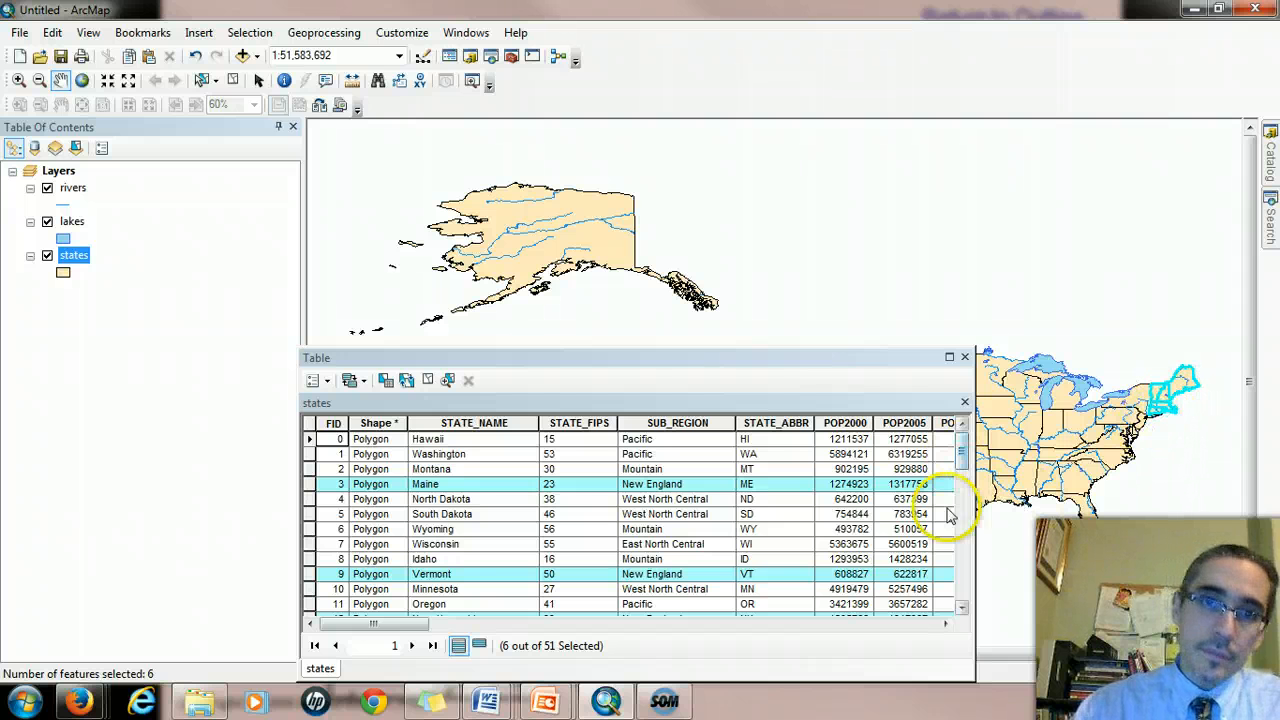
pyautogui.moveTo(716, 530)
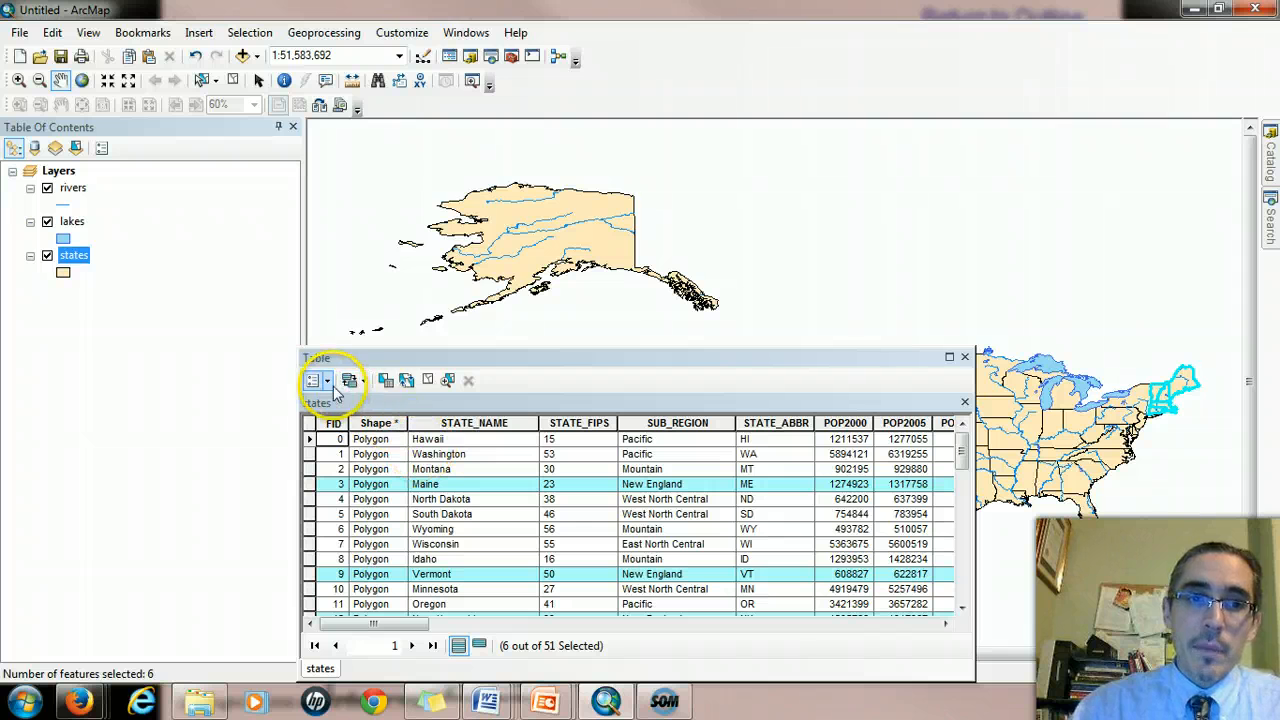
pyautogui.click(316, 380)
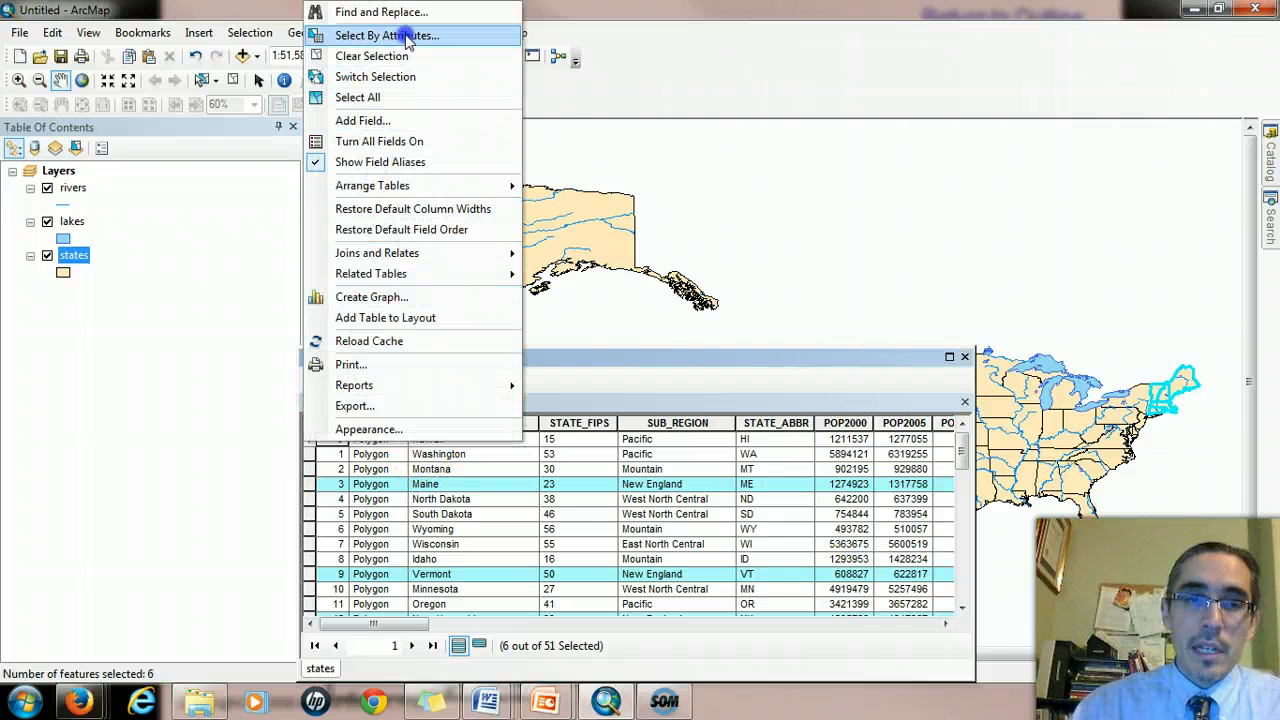
# Build a new table query reading "POP2005" > 10000000
pyautogui.click(386, 36)
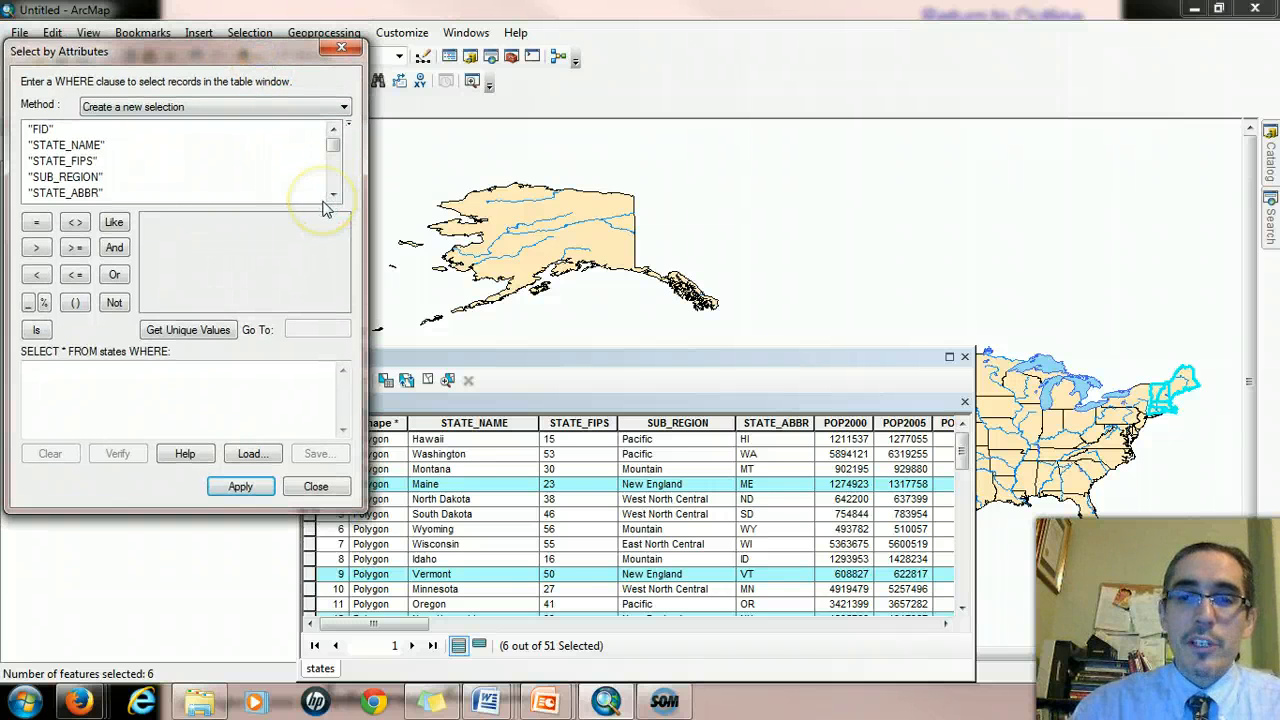
pyautogui.moveTo(332, 196)
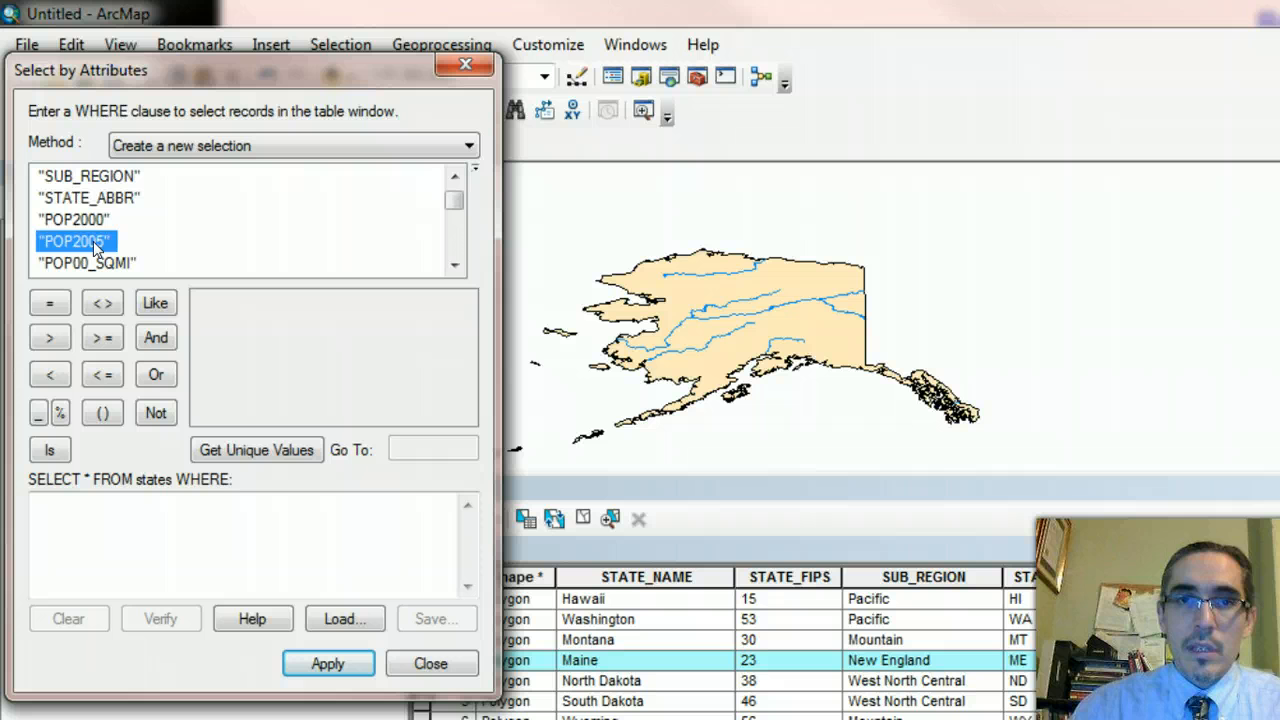
pyautogui.doubleClick(76, 240)
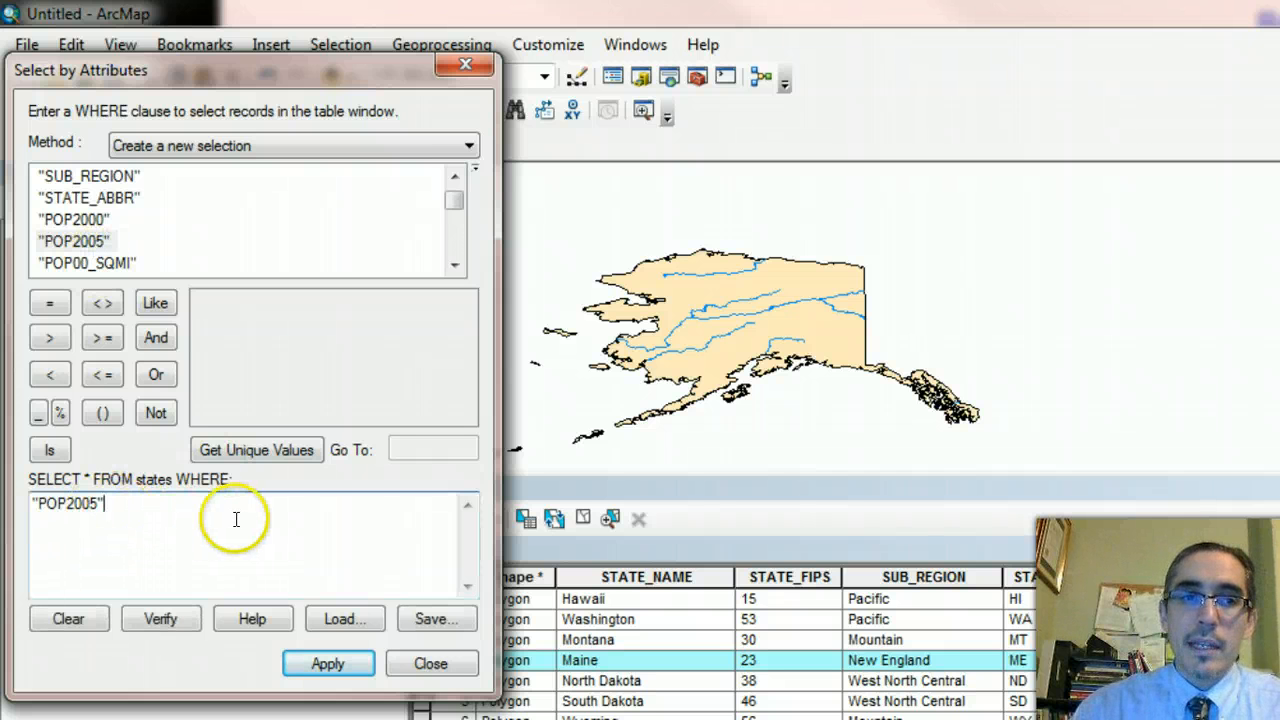
pyautogui.moveTo(336, 534)
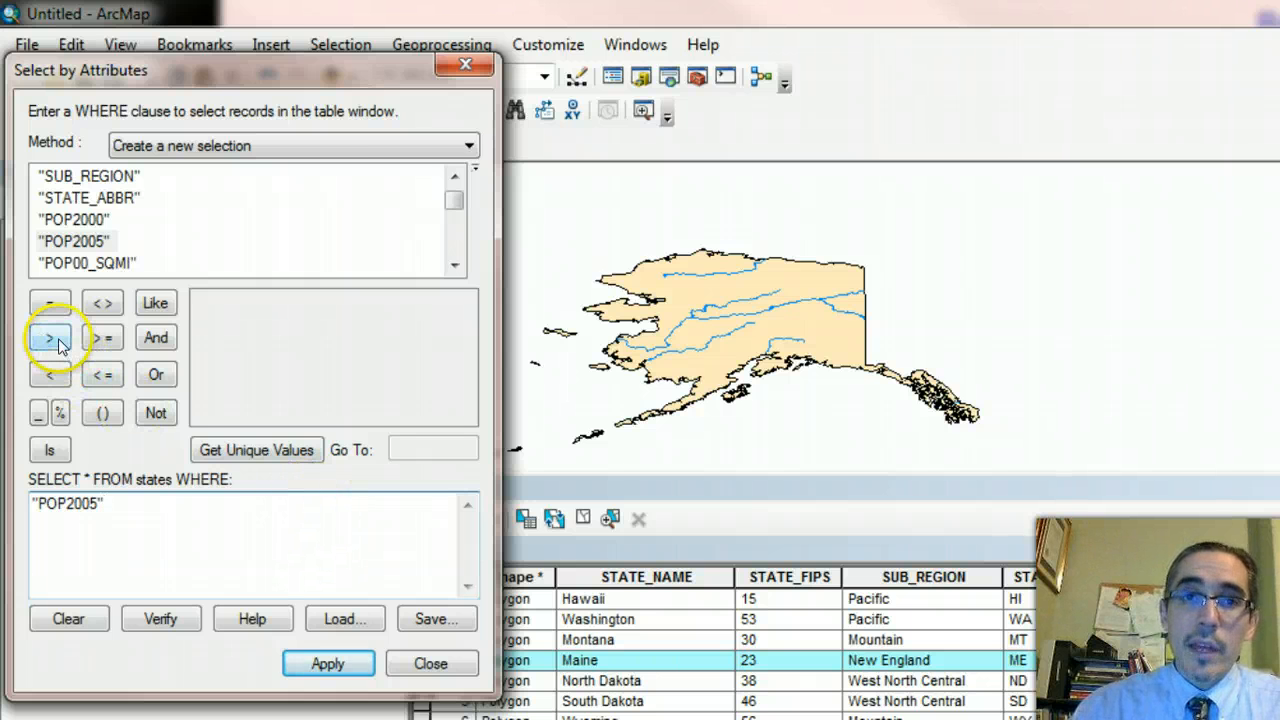
pyautogui.click(48, 336)
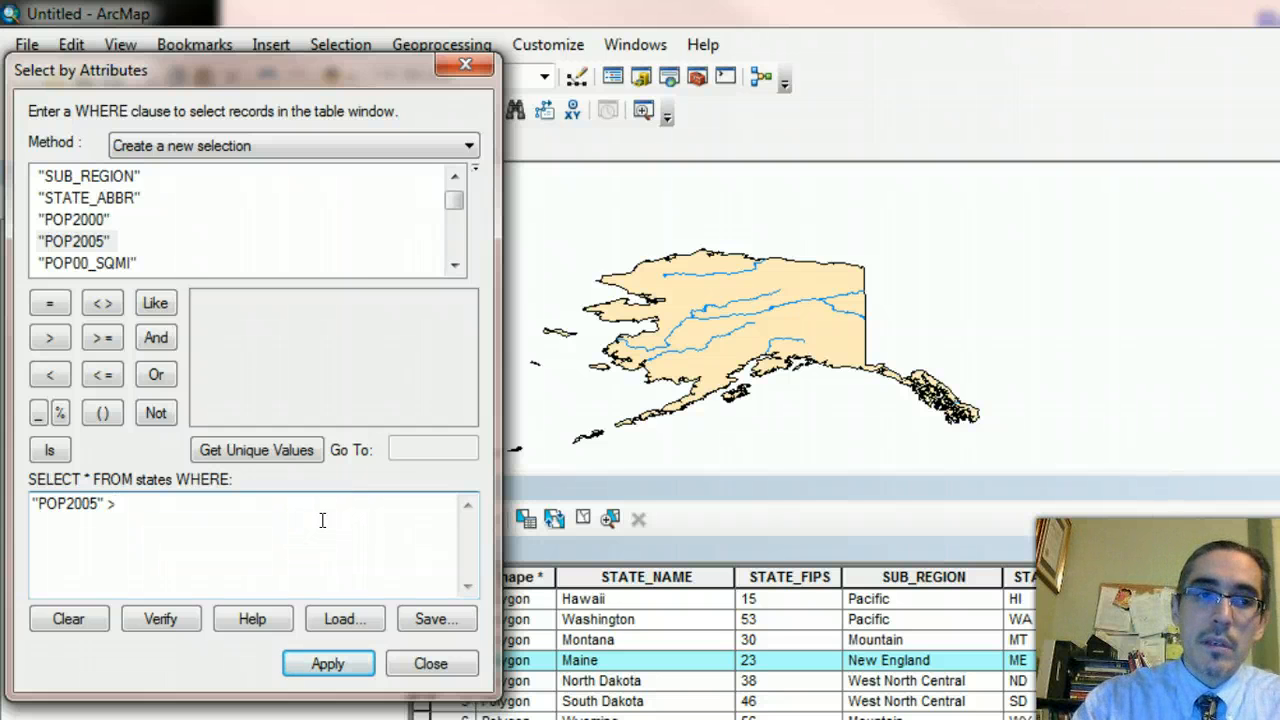
pyautogui.write('10')
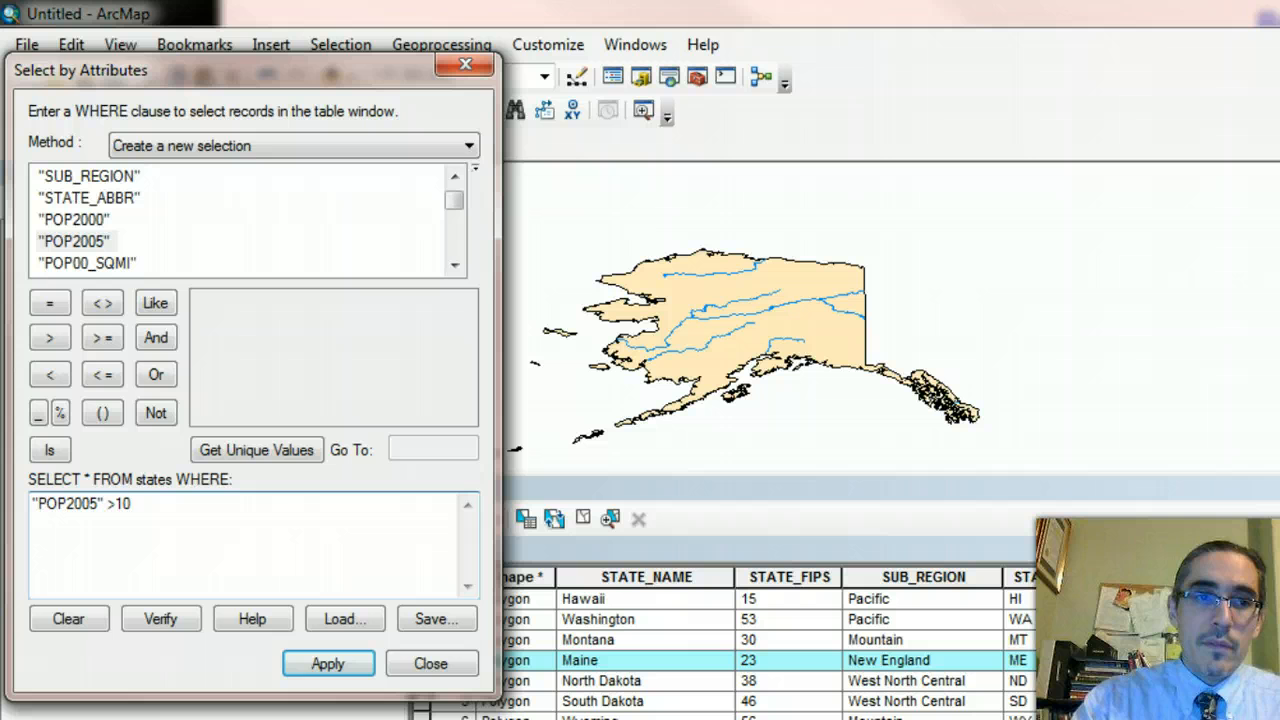
pyautogui.write('000')
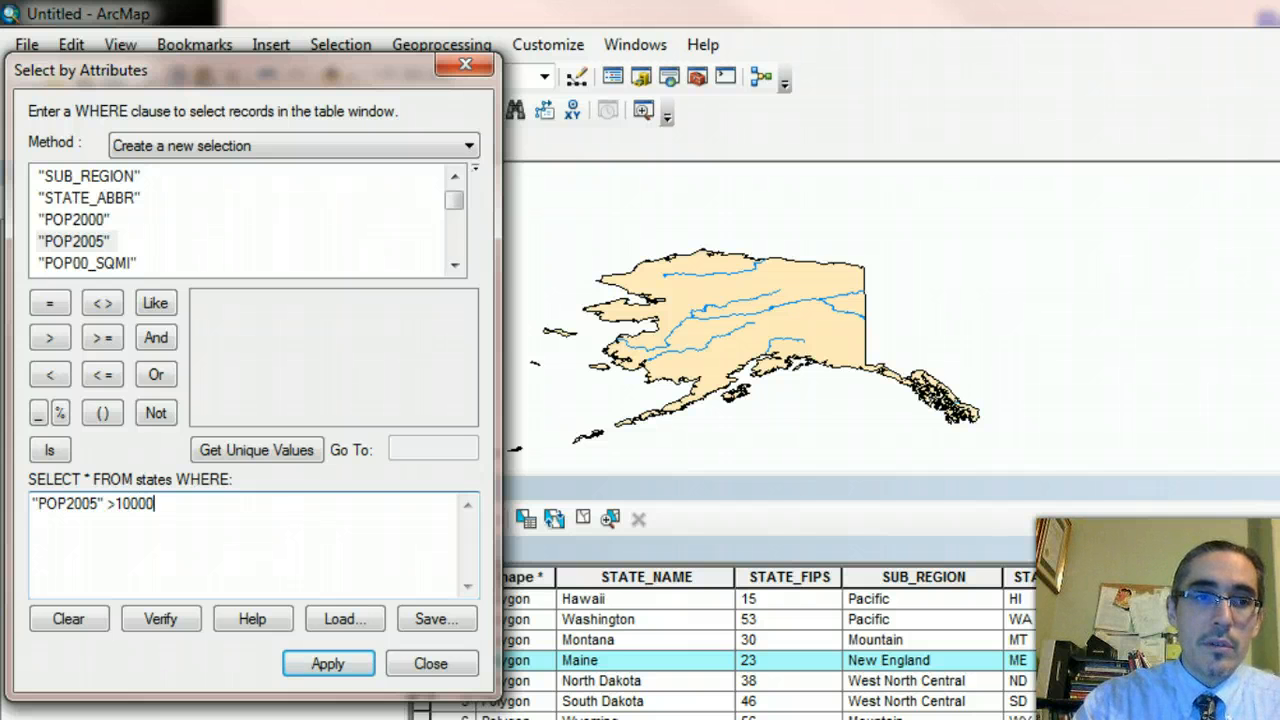
pyautogui.write('000')
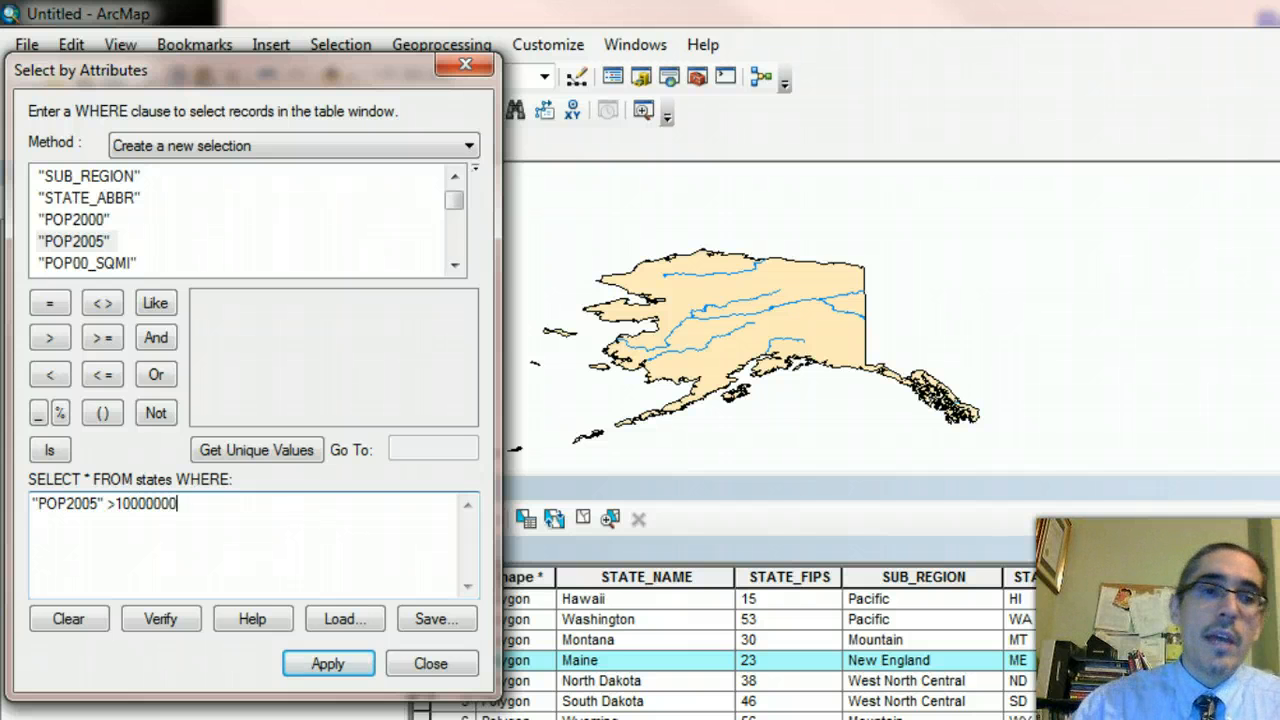
pyautogui.moveTo(222, 536)
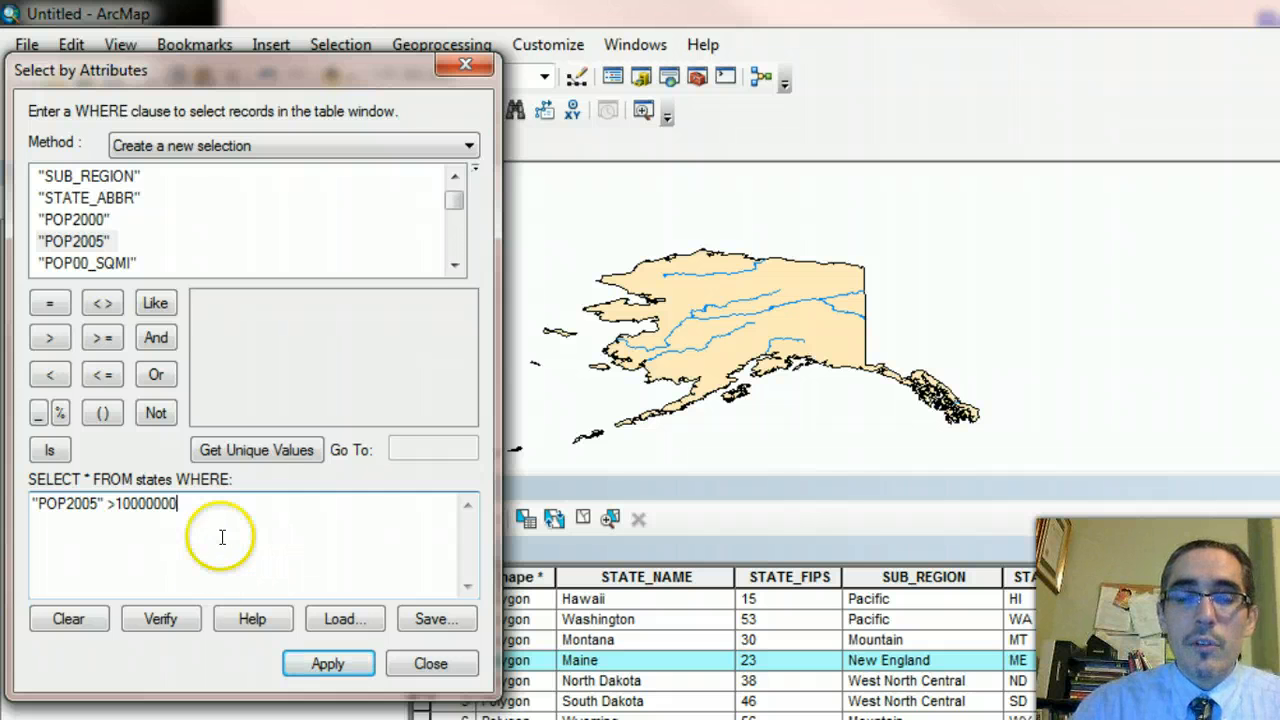
pyautogui.moveTo(184, 542)
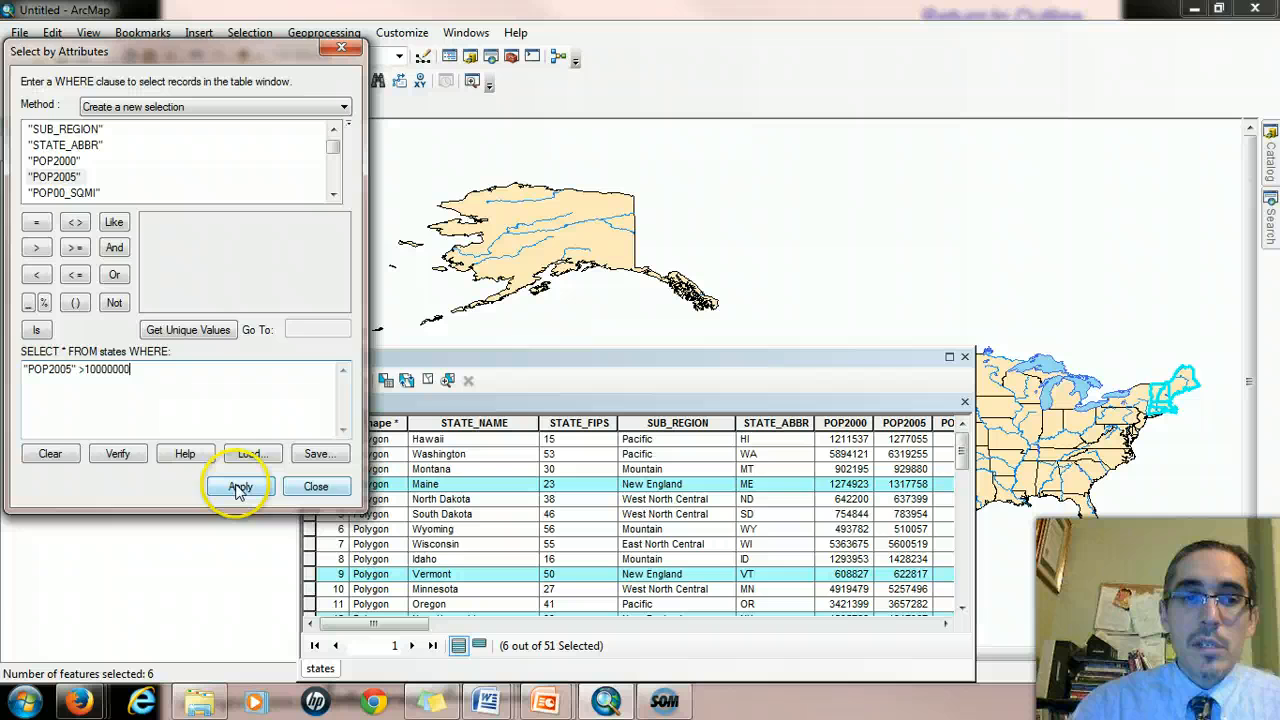
# Apply the query selecting 8 states, view only selected records, then list all 51 again
pyautogui.click(240, 488)
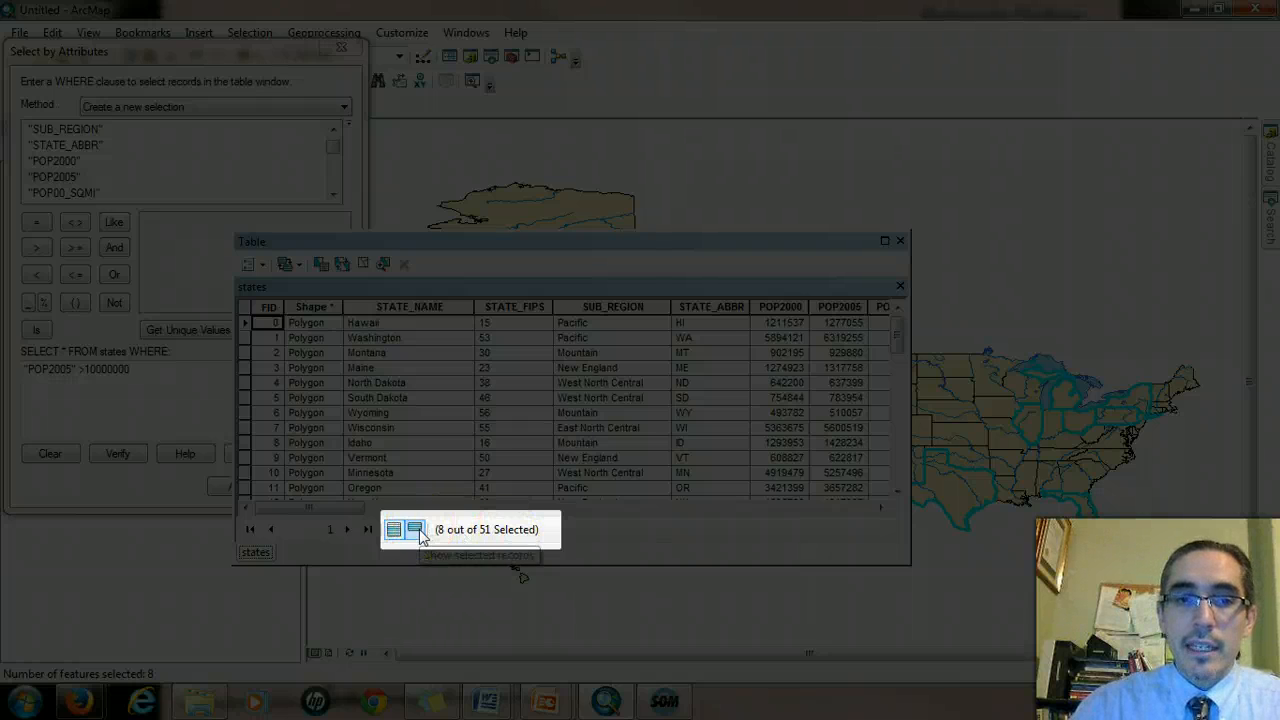
pyautogui.click(414, 528)
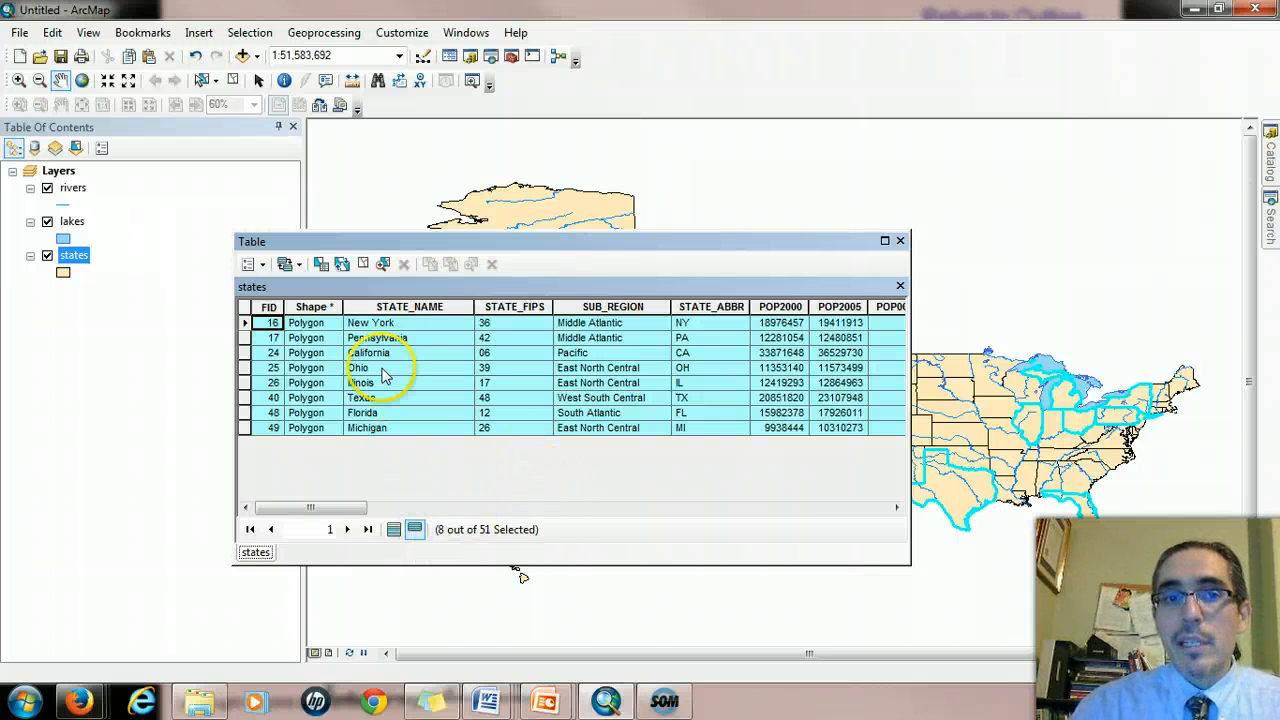
pyautogui.moveTo(556, 500)
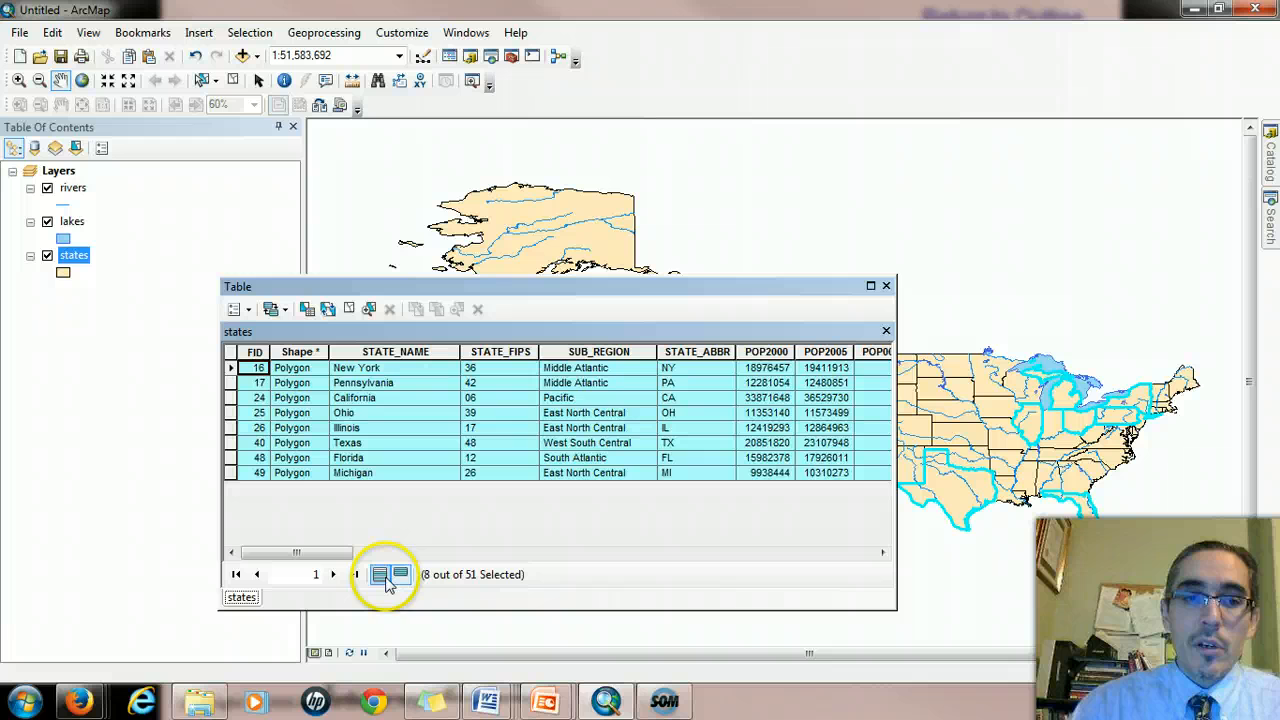
pyautogui.click(380, 574)
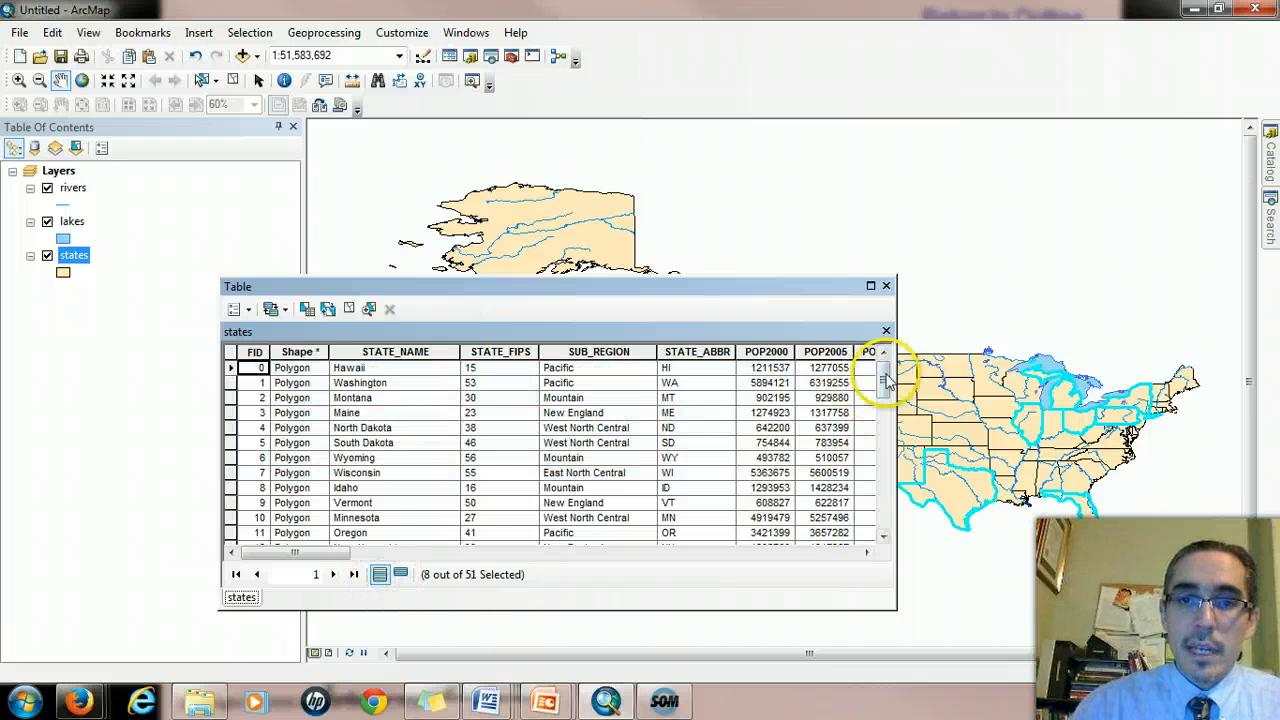
pyautogui.scroll(-3)
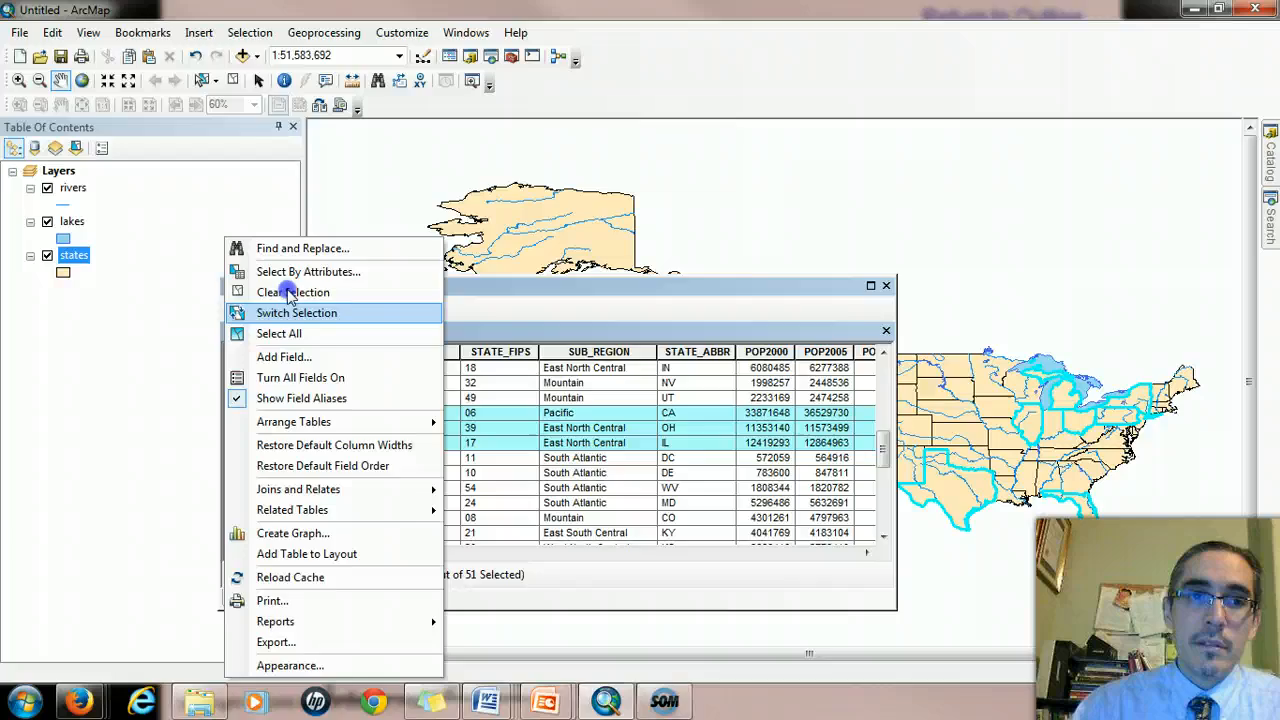
# Reopen the query and change it to "POP2005" <= 10000000
pyautogui.click(308, 272)
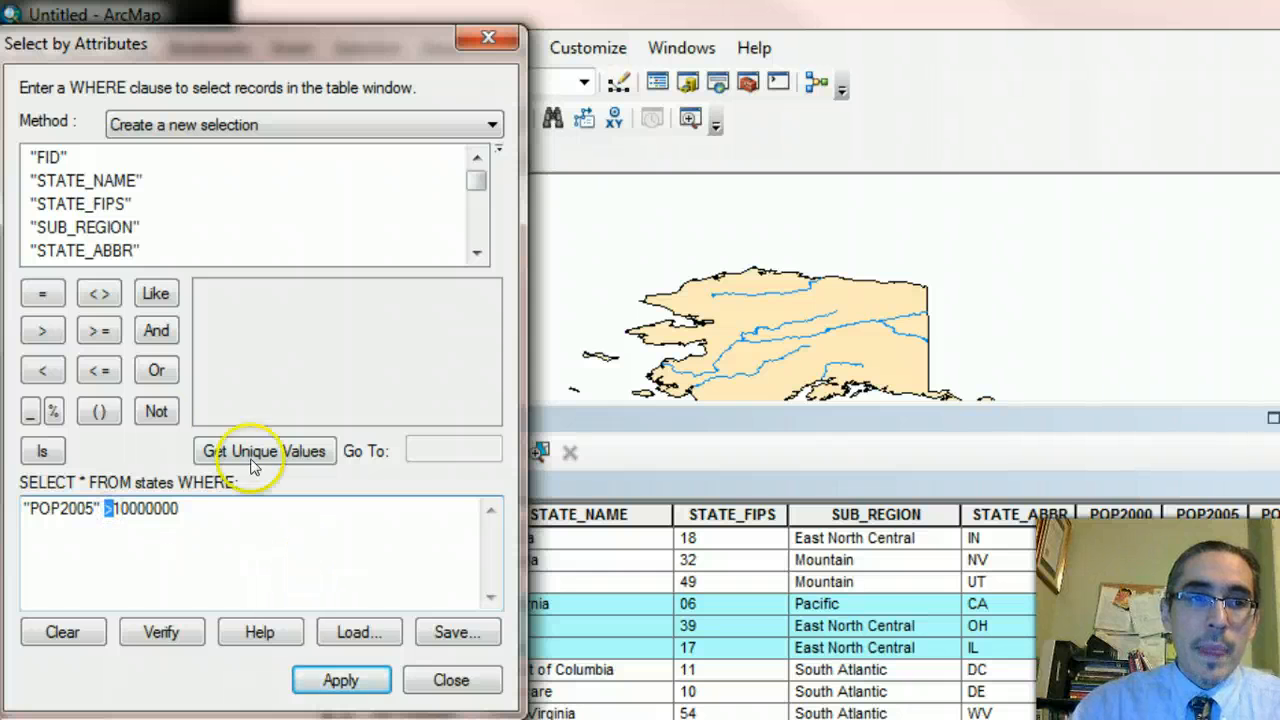
pyautogui.moveTo(100, 370)
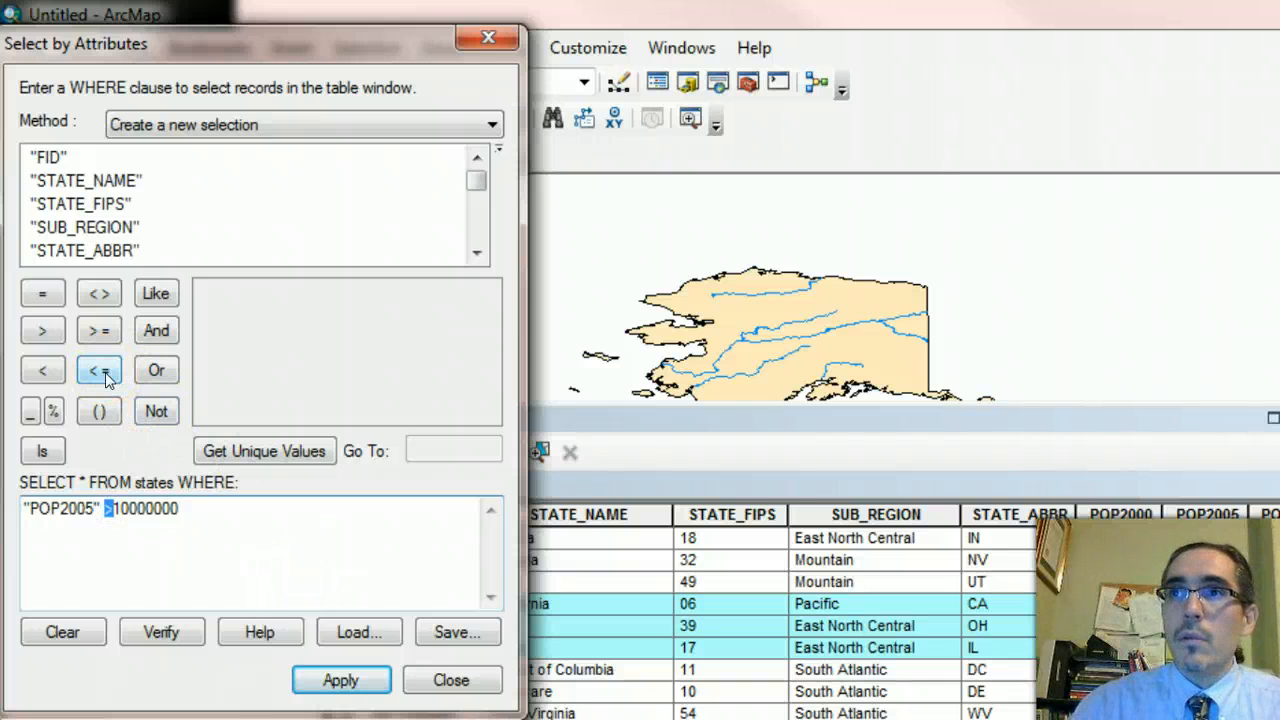
pyautogui.click(100, 368)
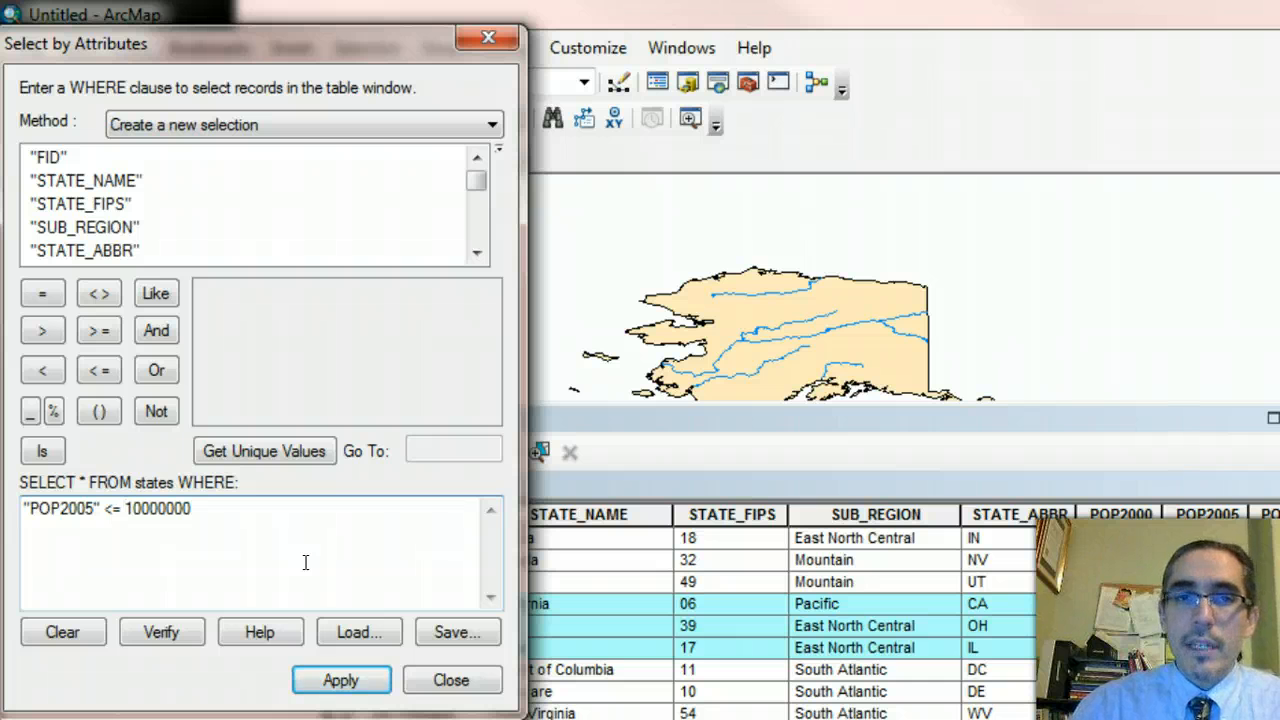
pyautogui.moveTo(112, 518)
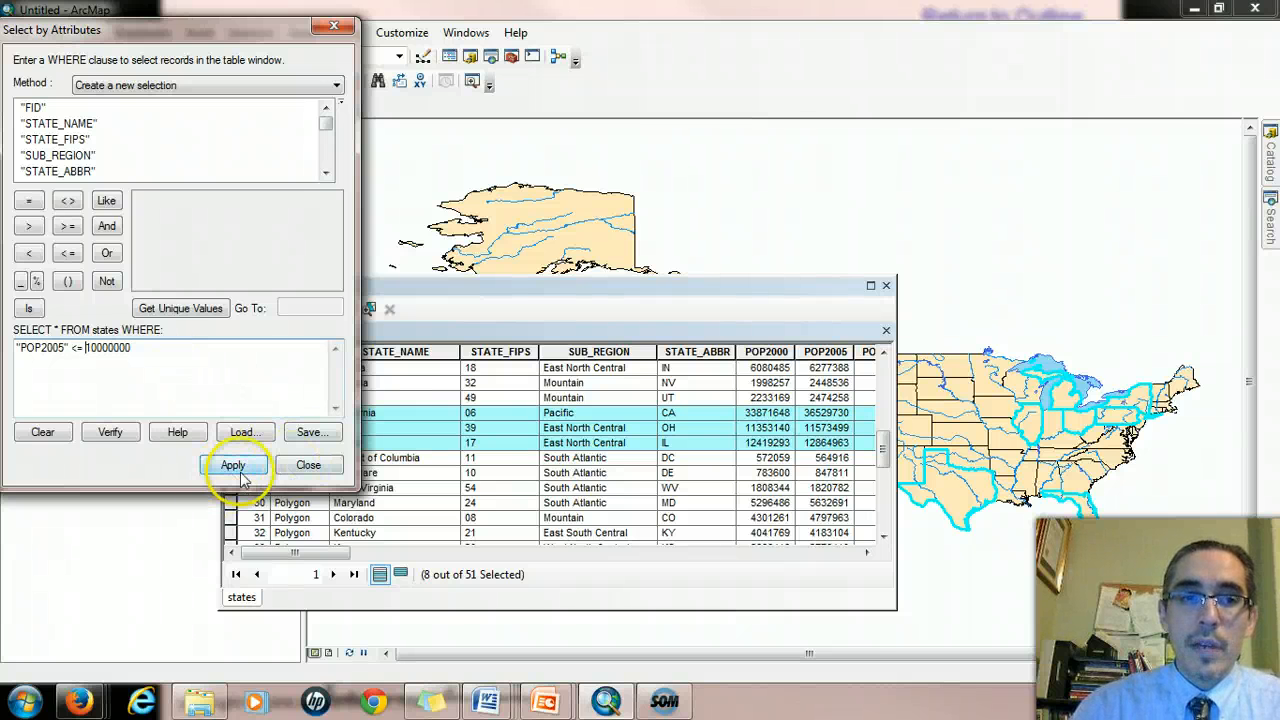
# Apply the <= 10000000 query, selecting 43 of 51 states
pyautogui.click(232, 464)
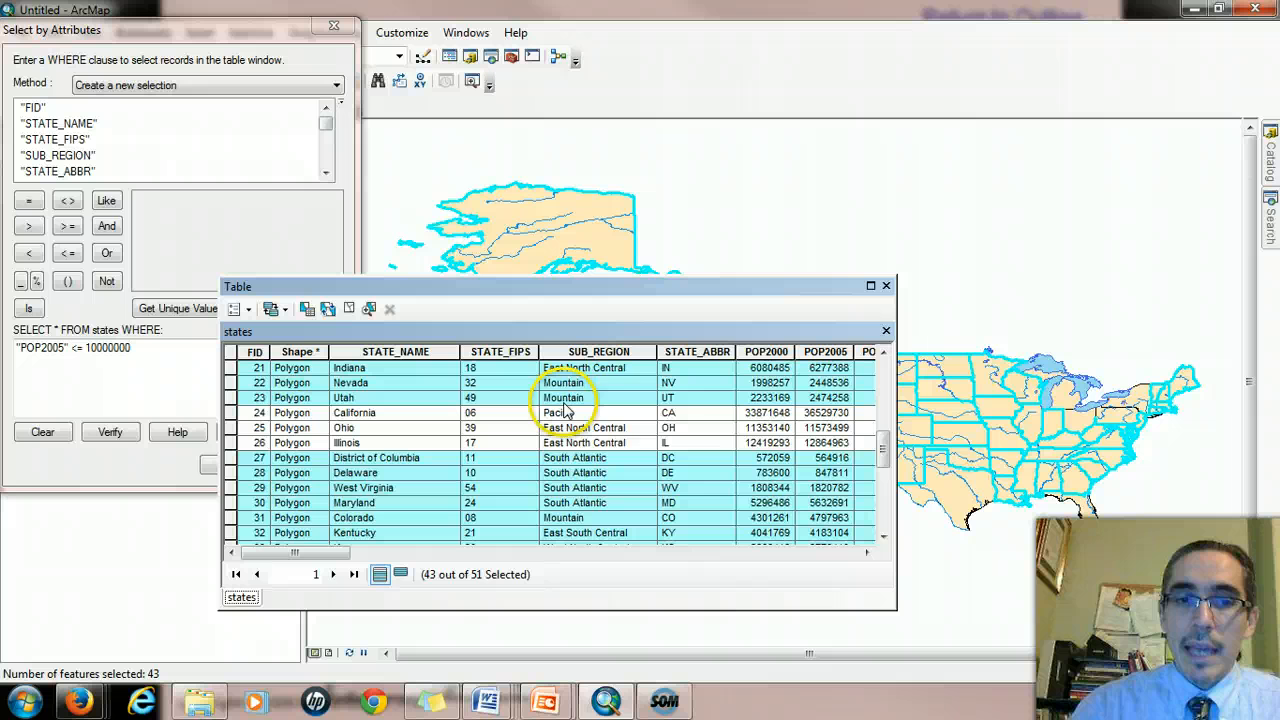
pyautogui.moveTo(760, 296)
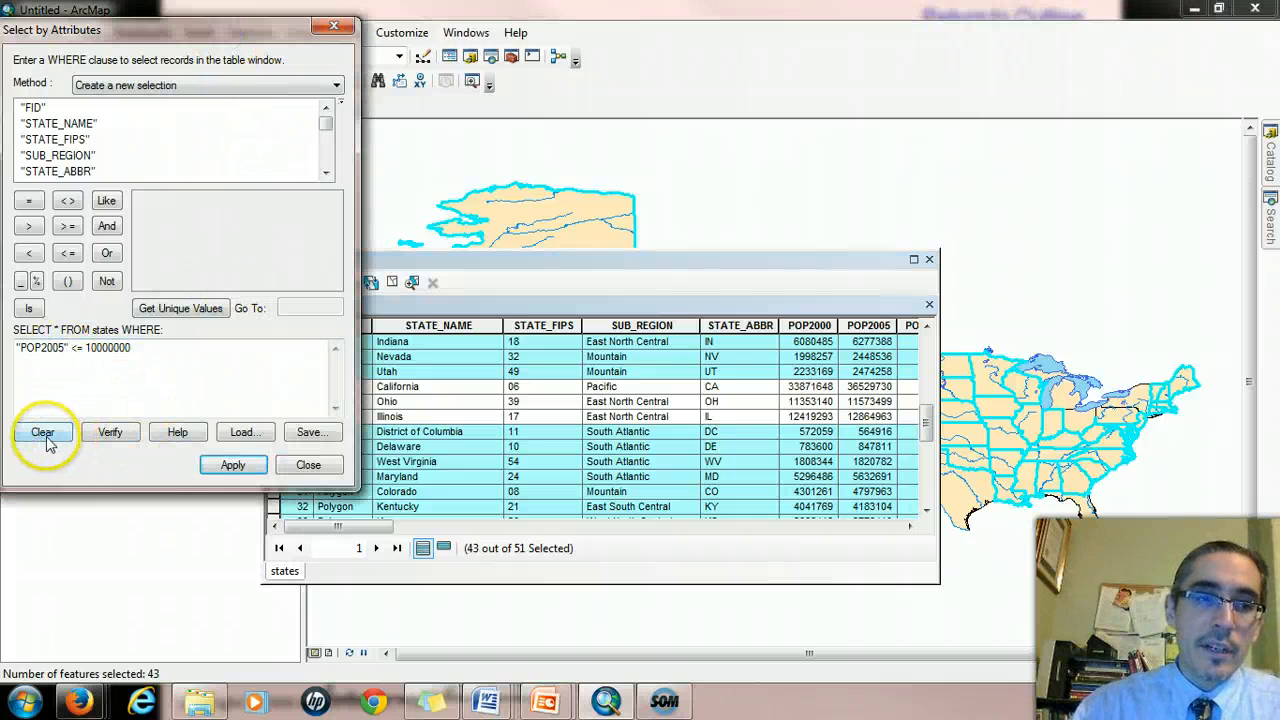
# Replace the expression with "SUB_REGION" <> 'New England' and apply it, selecting 45 states
pyautogui.click(44, 432)
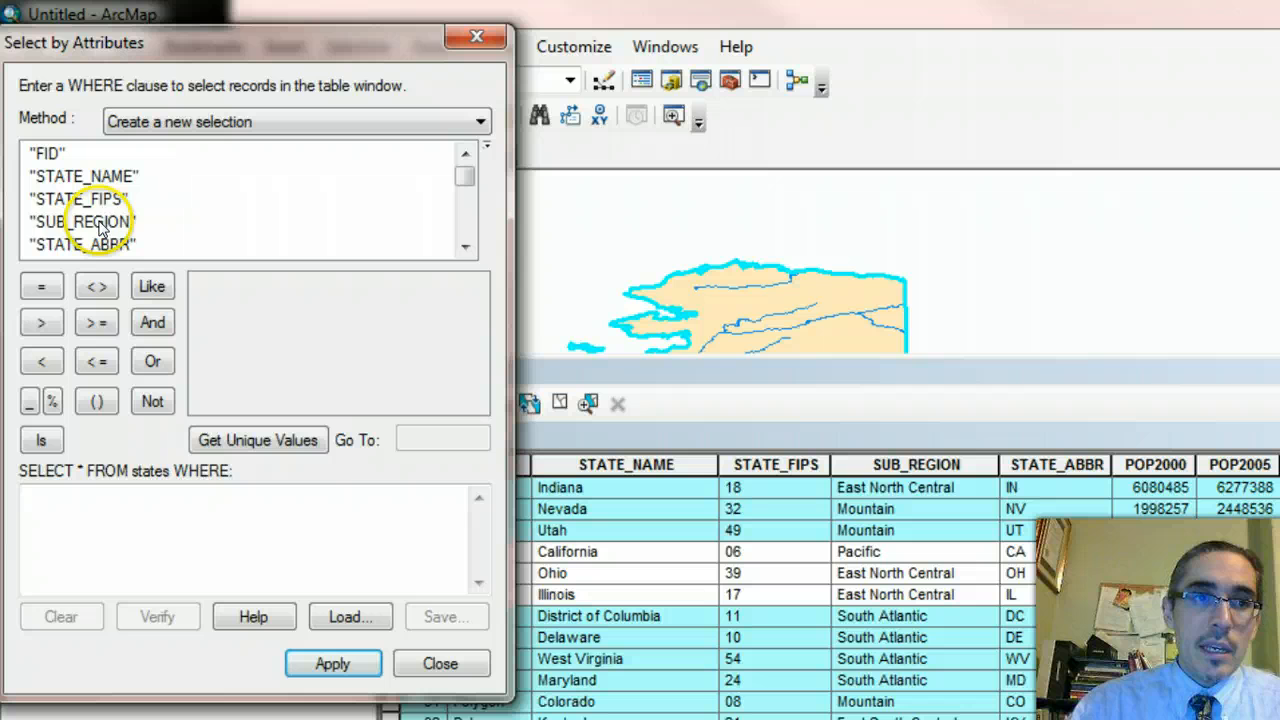
pyautogui.doubleClick(82, 220)
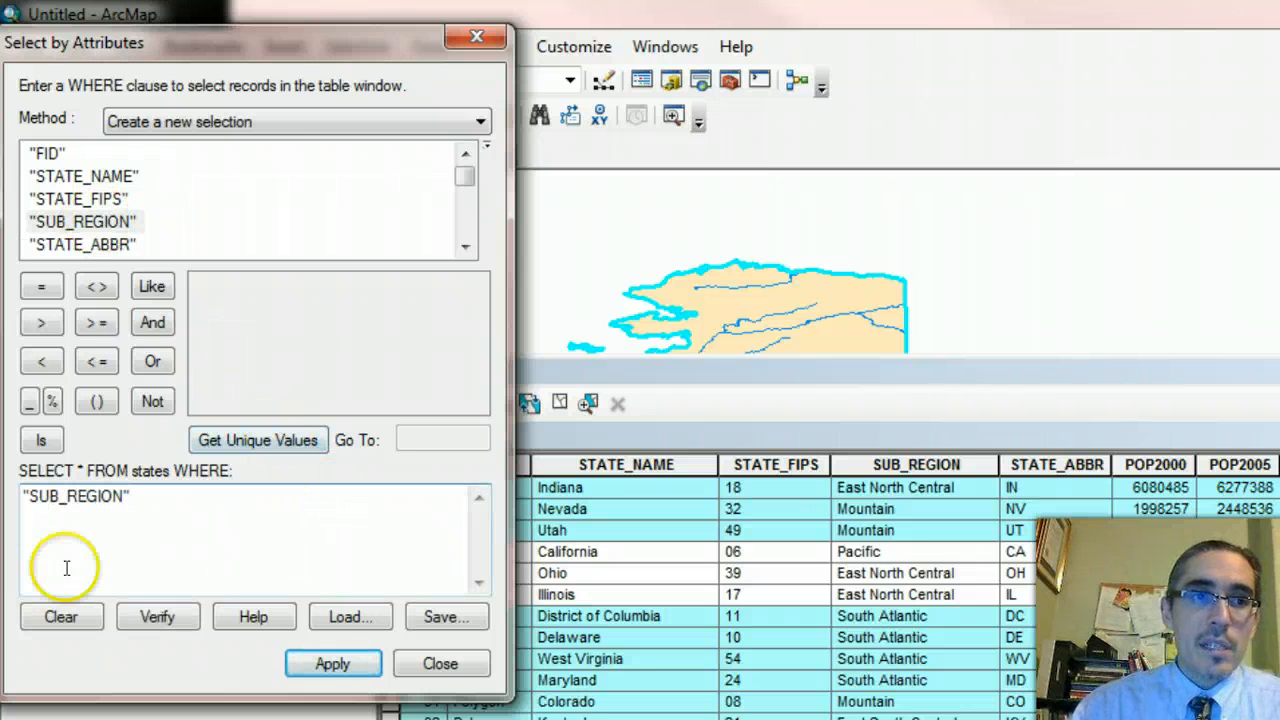
pyautogui.click(96, 286)
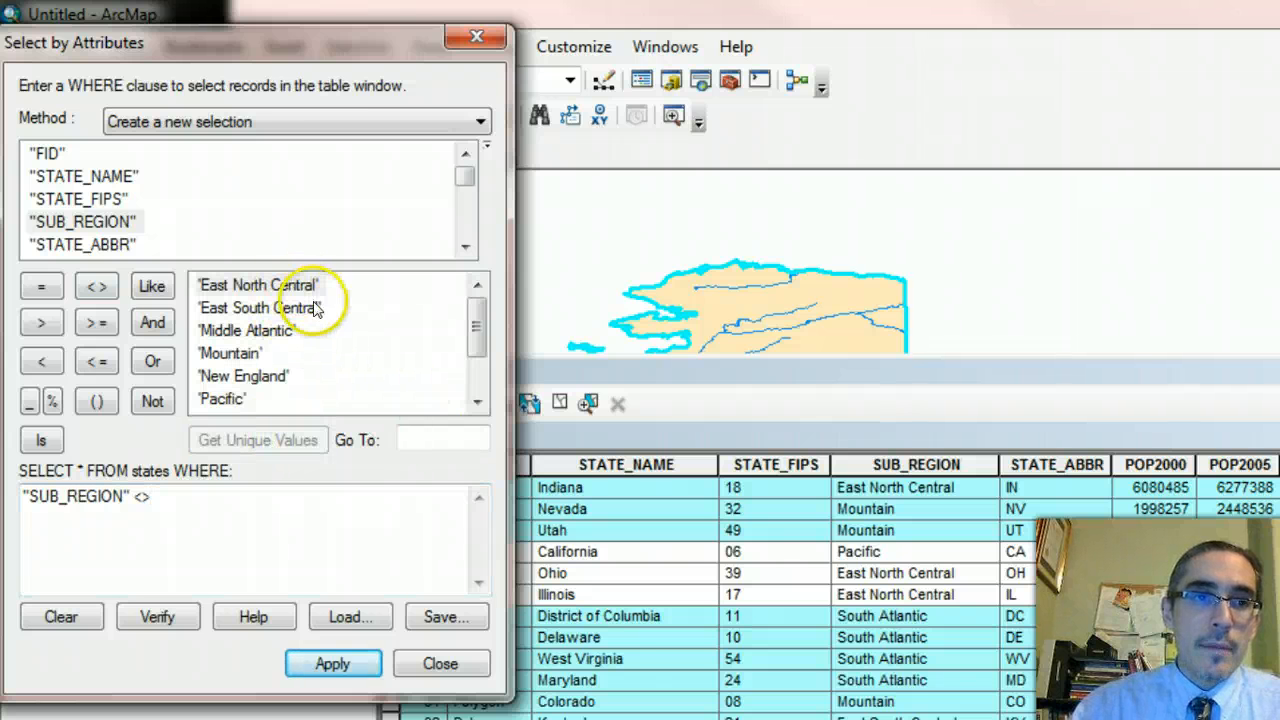
pyautogui.doubleClick(242, 376)
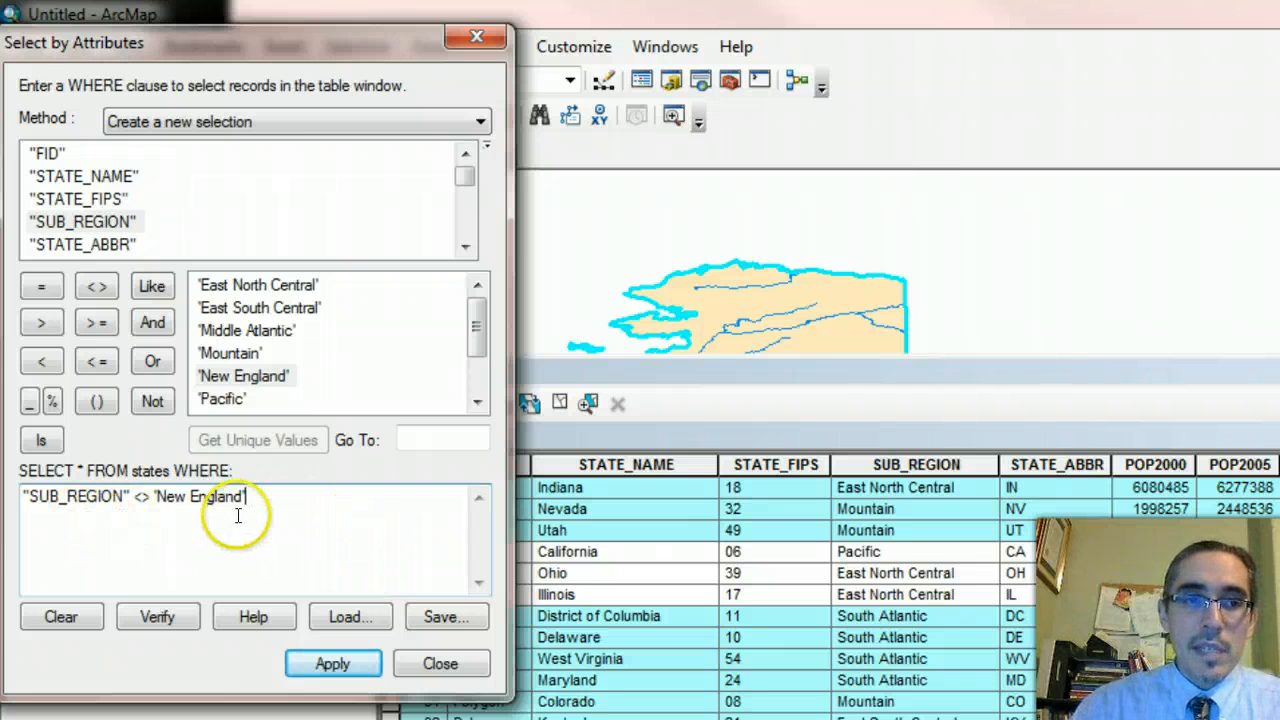
pyautogui.moveTo(122, 516)
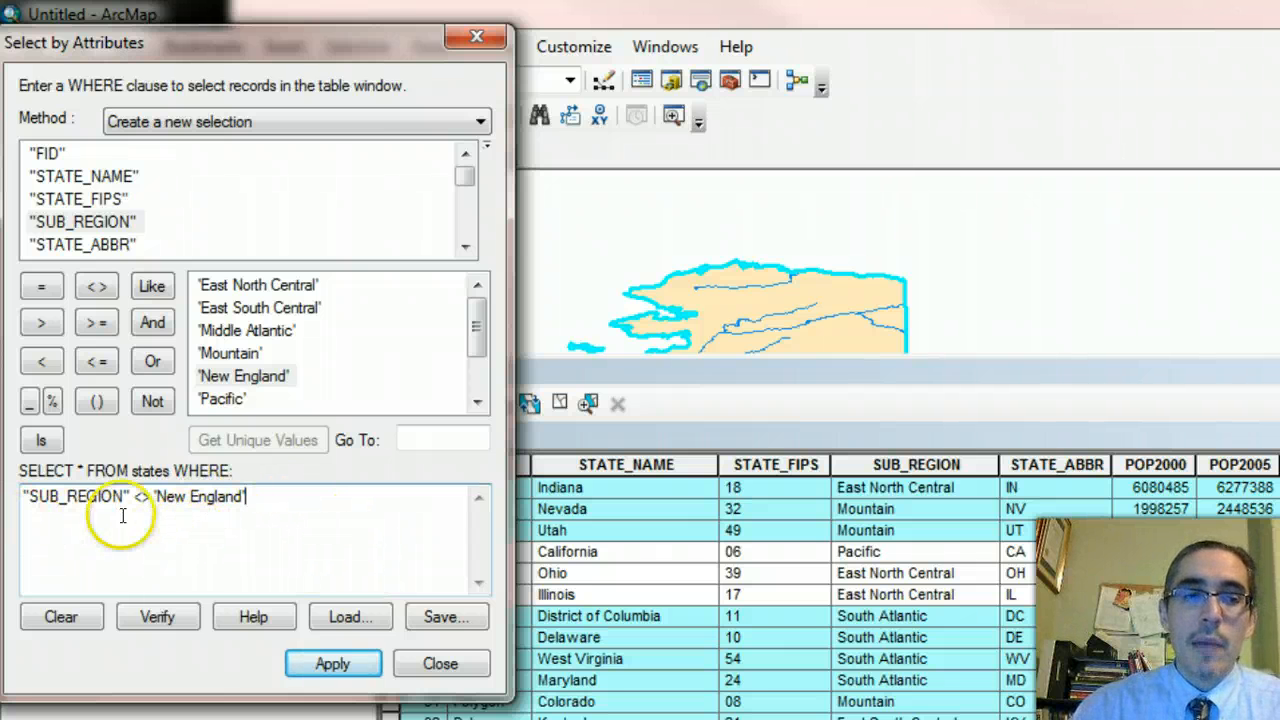
pyautogui.moveTo(324, 520)
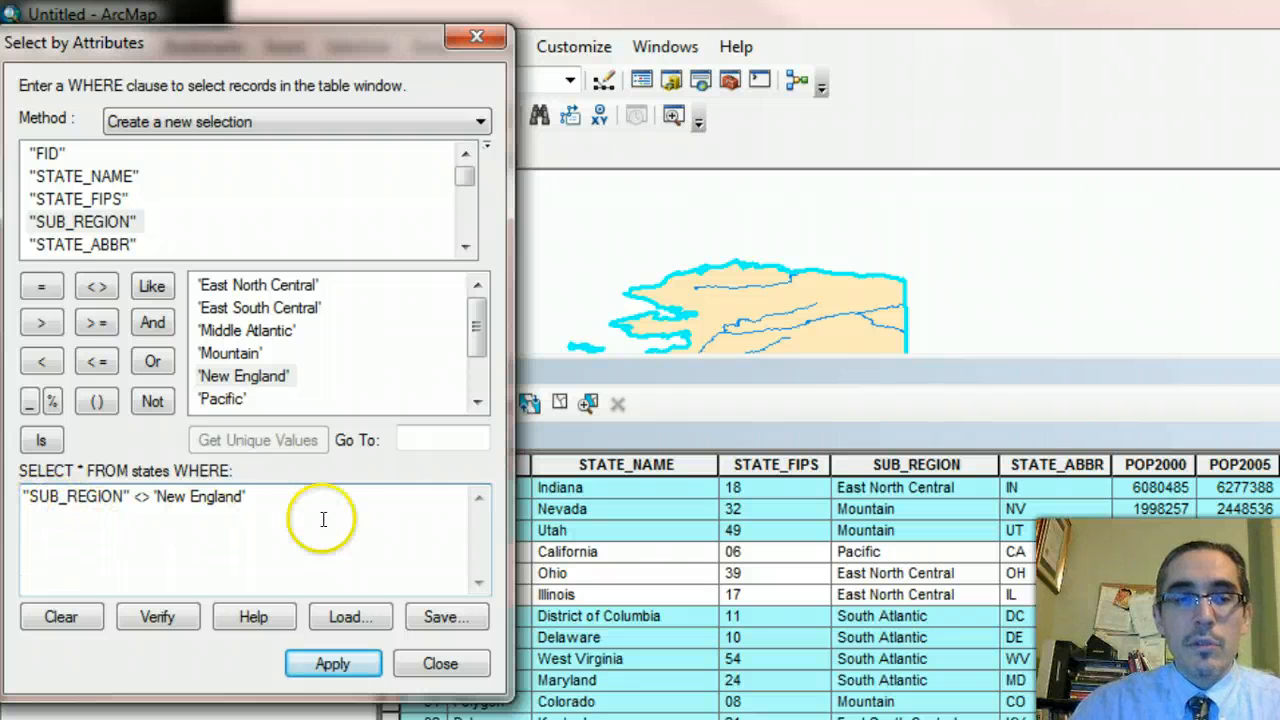
pyautogui.moveTo(148, 510)
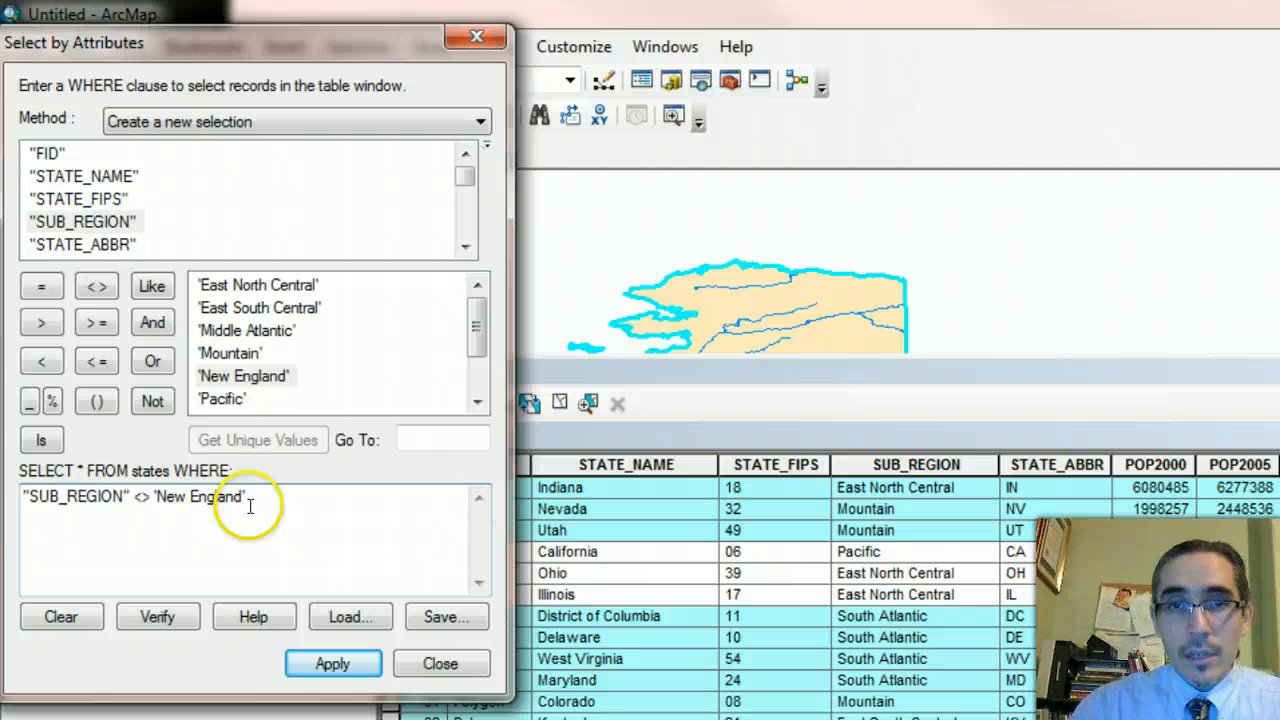
pyautogui.moveTo(312, 522)
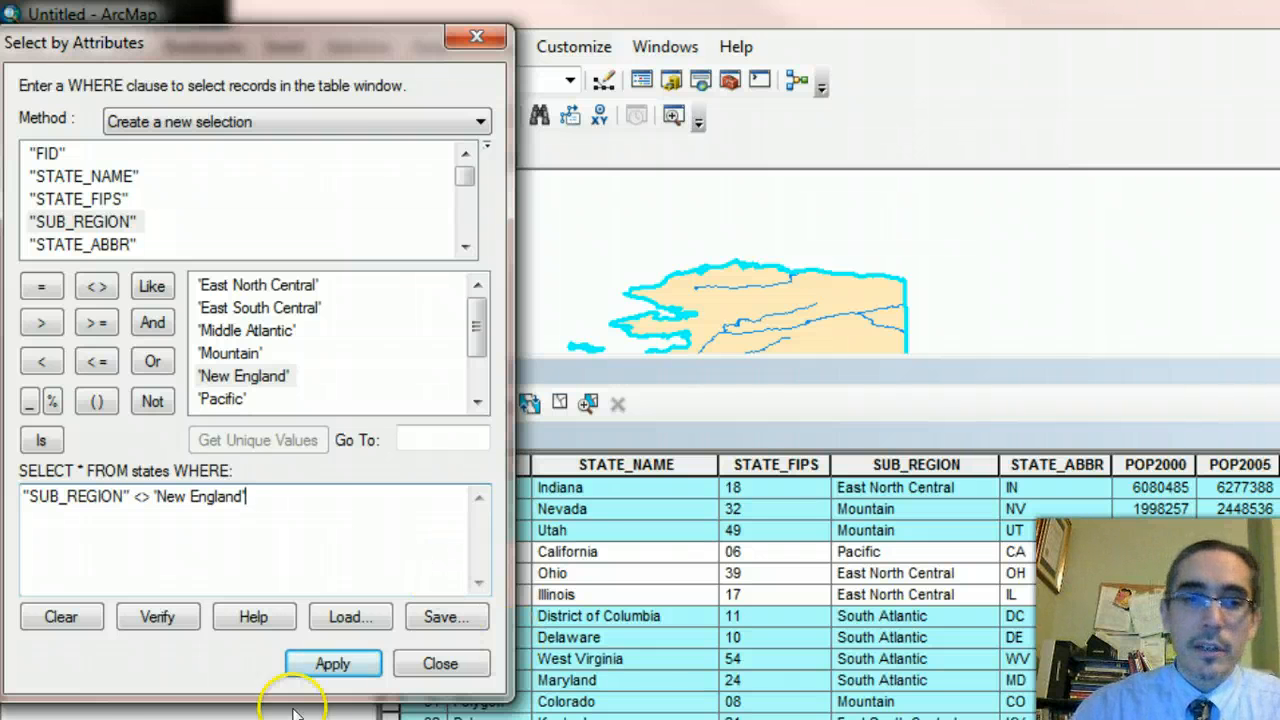
pyautogui.click(332, 664)
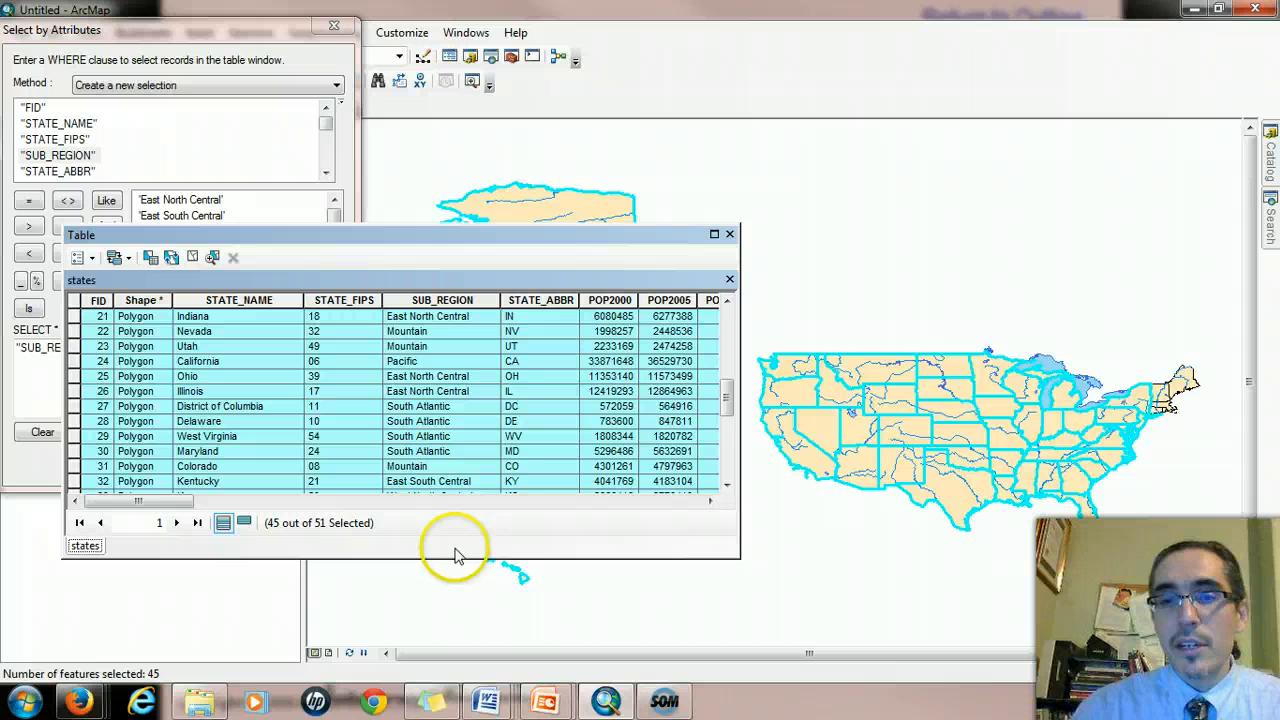
pyautogui.moveTo(850, 404)
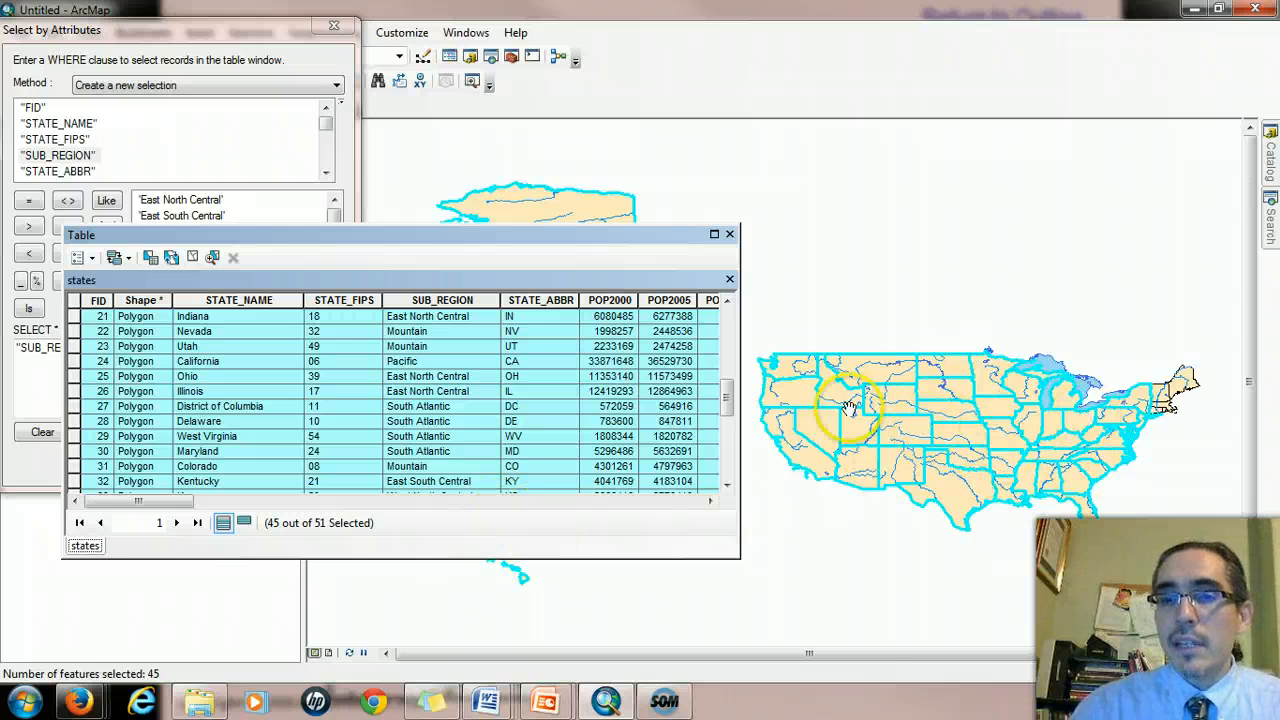
pyautogui.moveTo(992, 528)
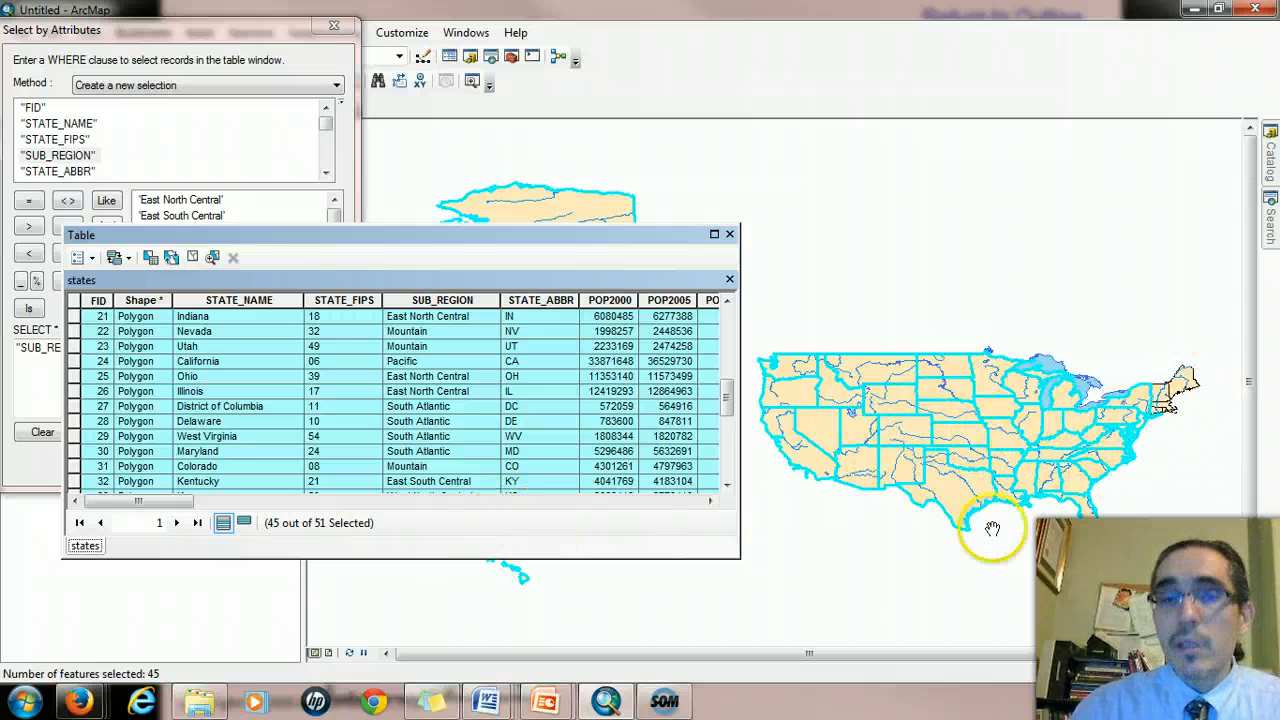